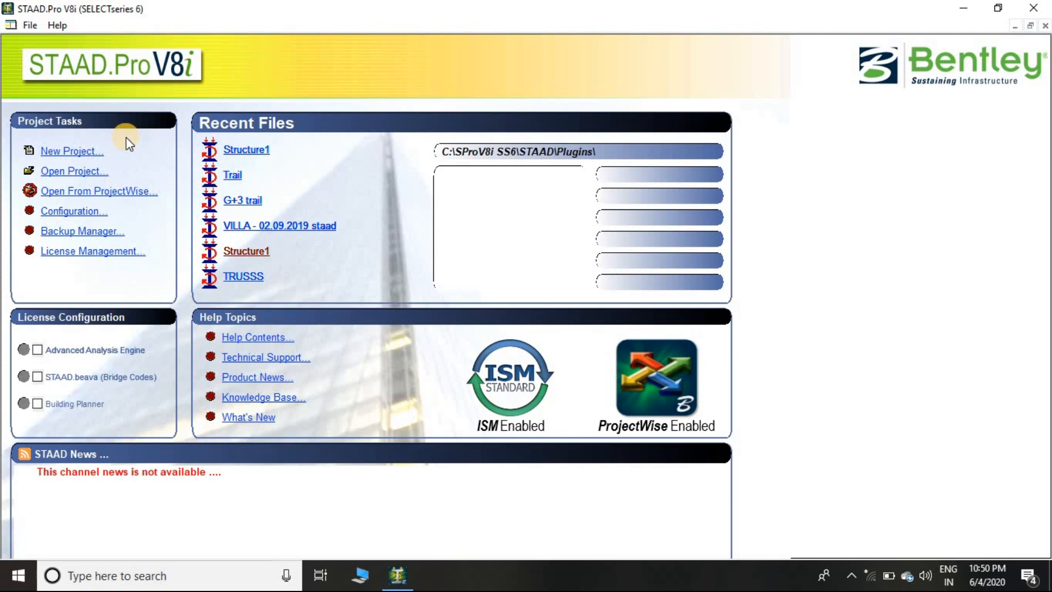
mouse_move(132, 72)
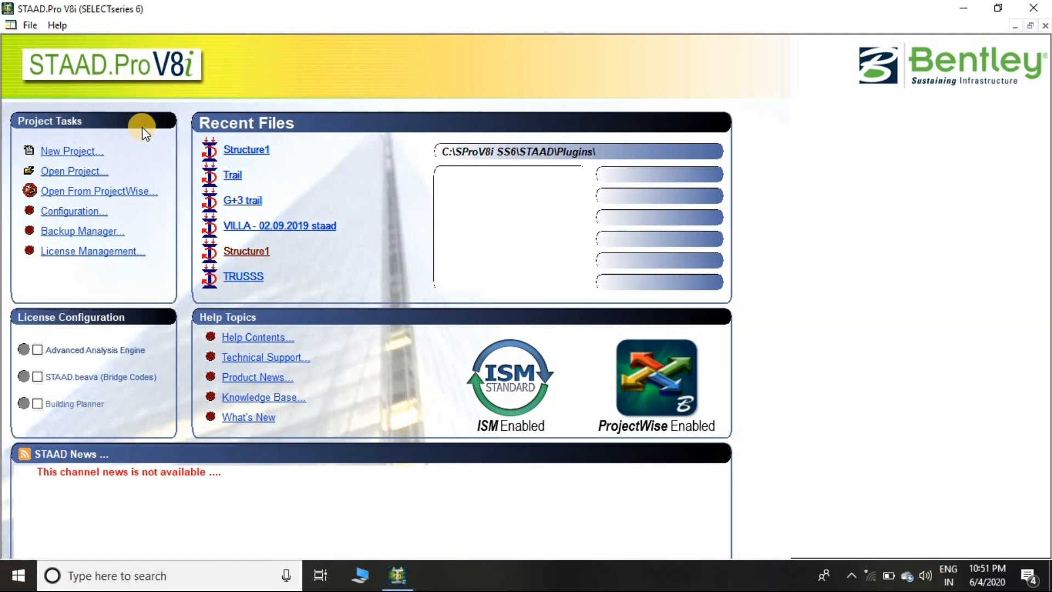
mouse_move(114, 109)
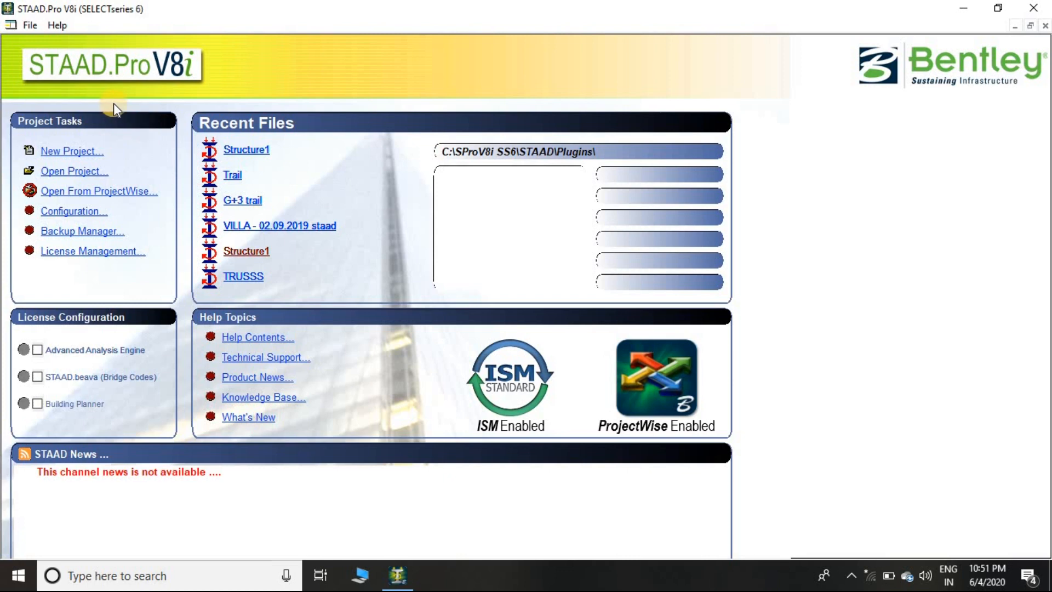
mouse_move(146, 105)
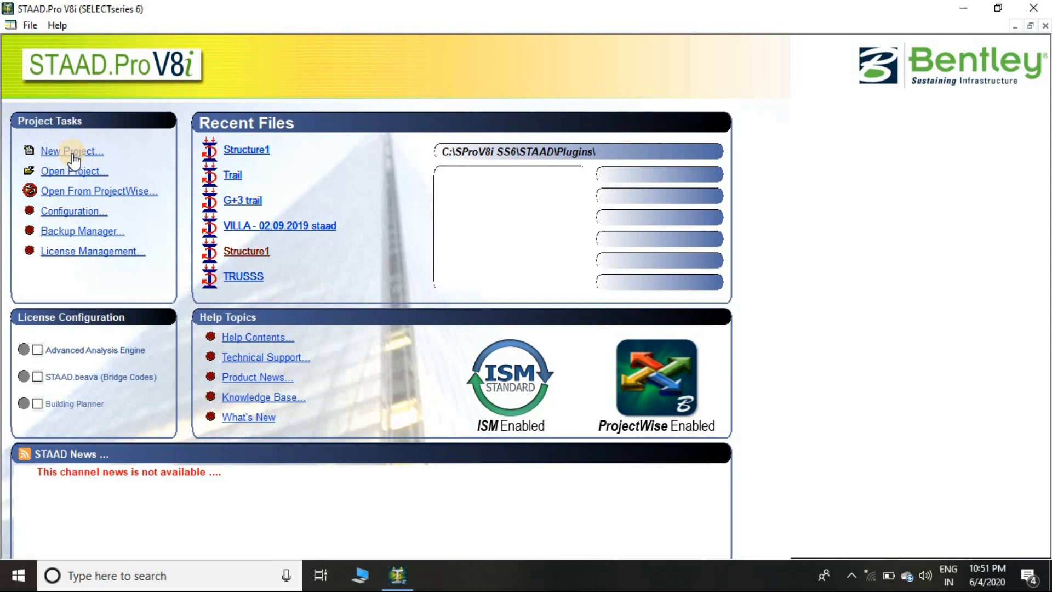
mouse_move(65, 166)
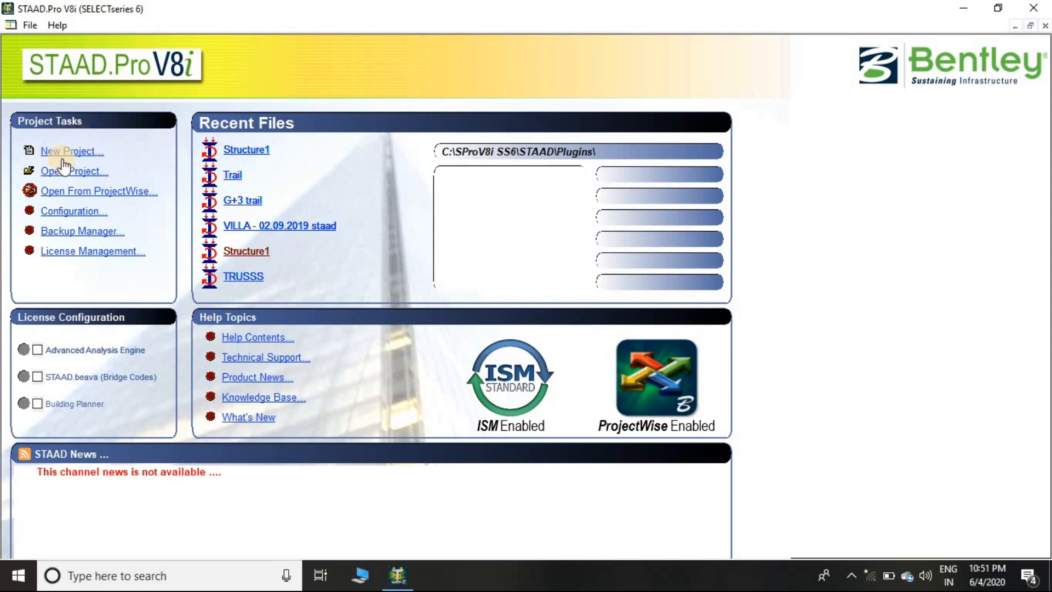
mouse_move(74, 155)
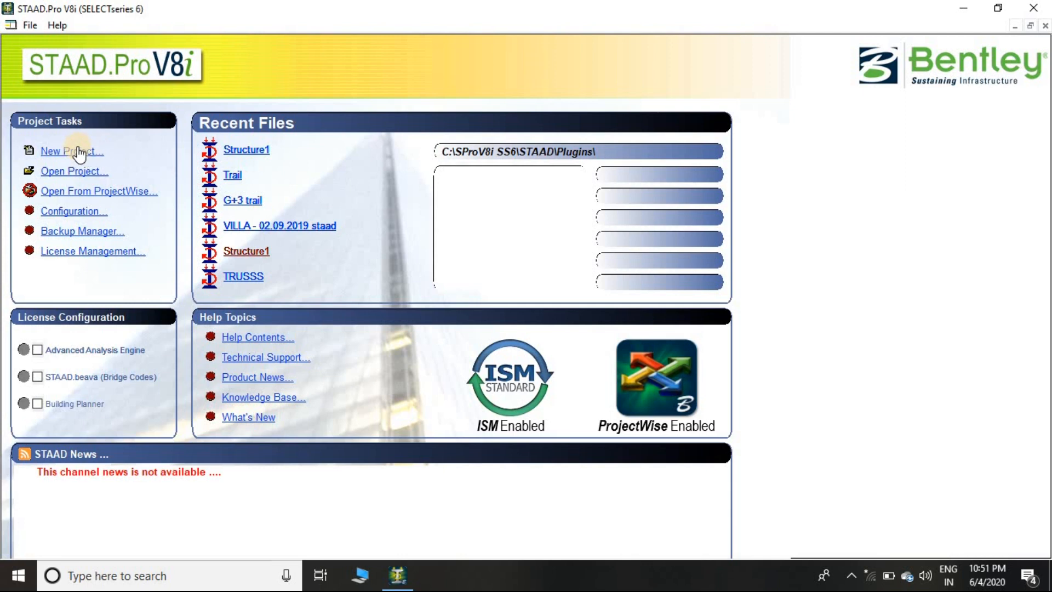
mouse_move(86, 156)
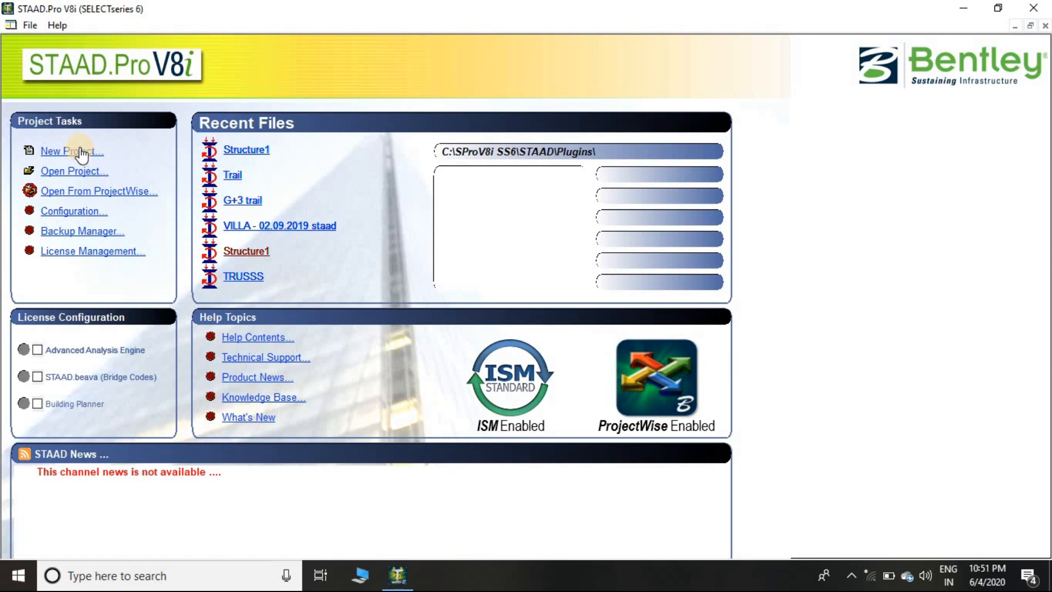
mouse_move(63, 209)
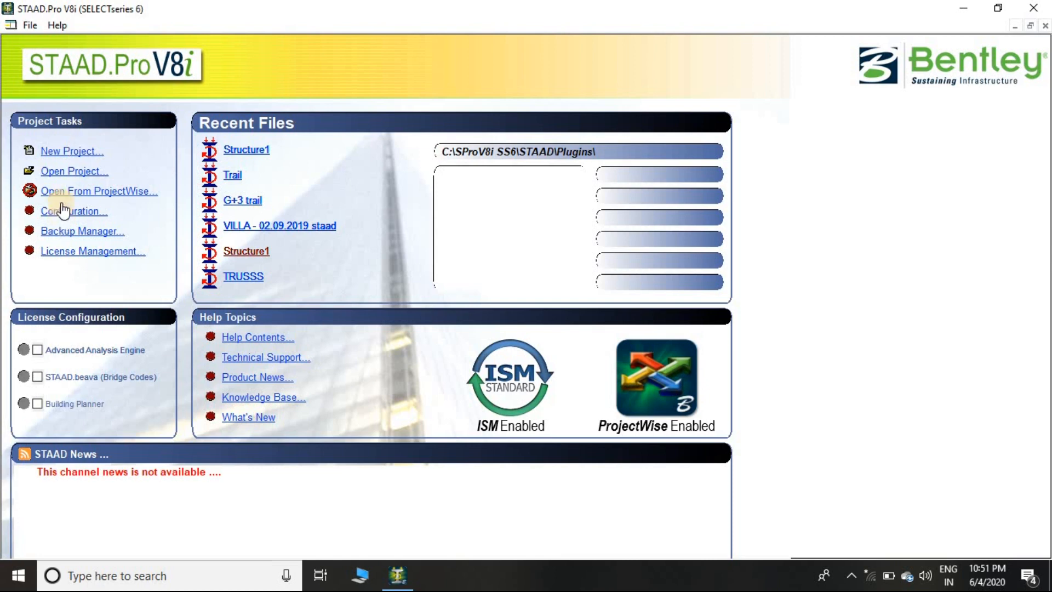
mouse_move(63, 180)
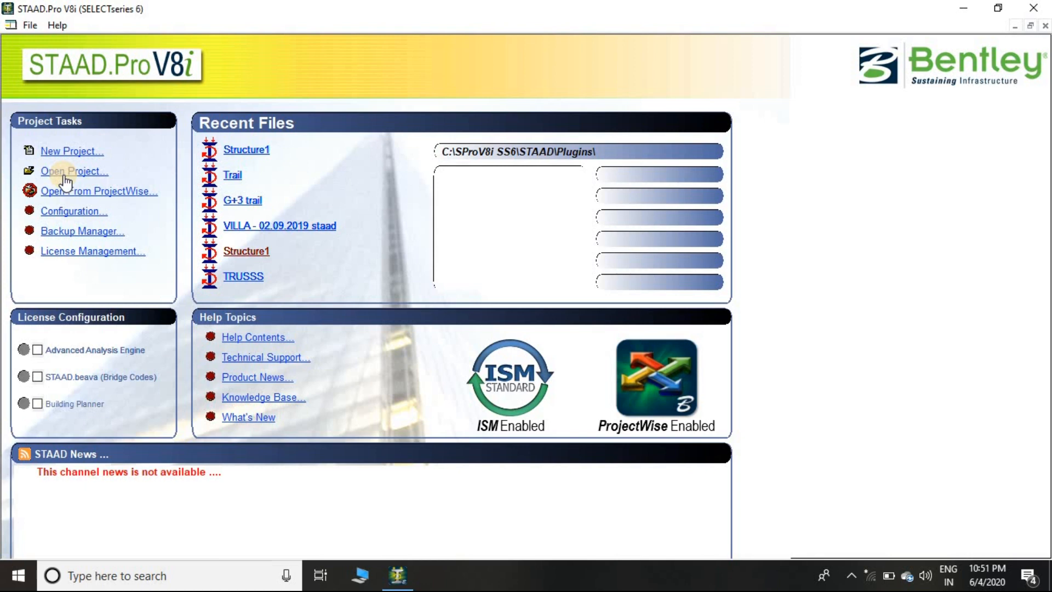
mouse_move(153, 170)
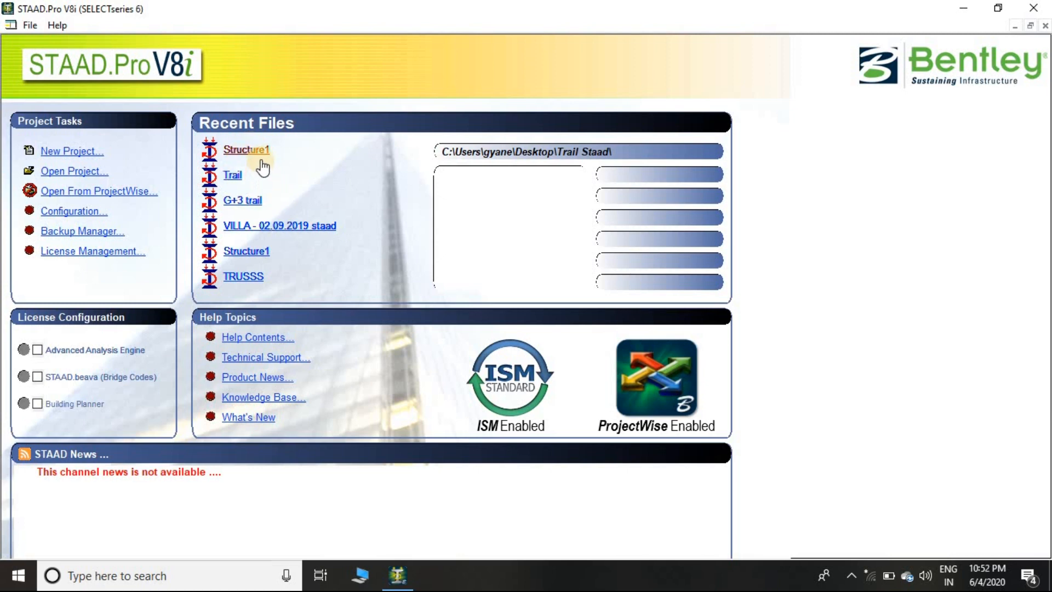
mouse_move(271, 191)
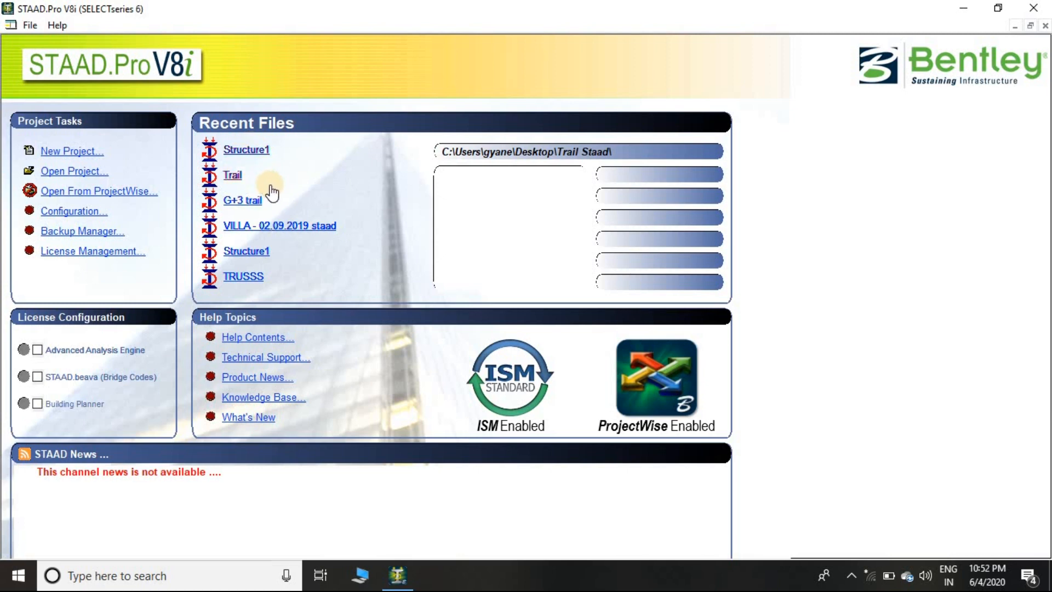
mouse_move(246, 149)
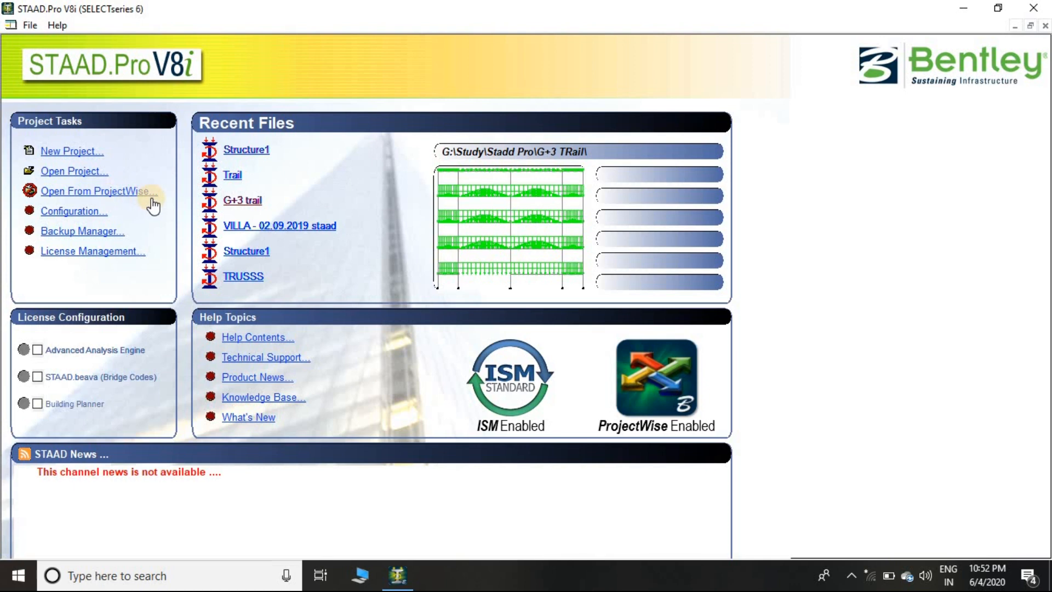
mouse_move(74, 211)
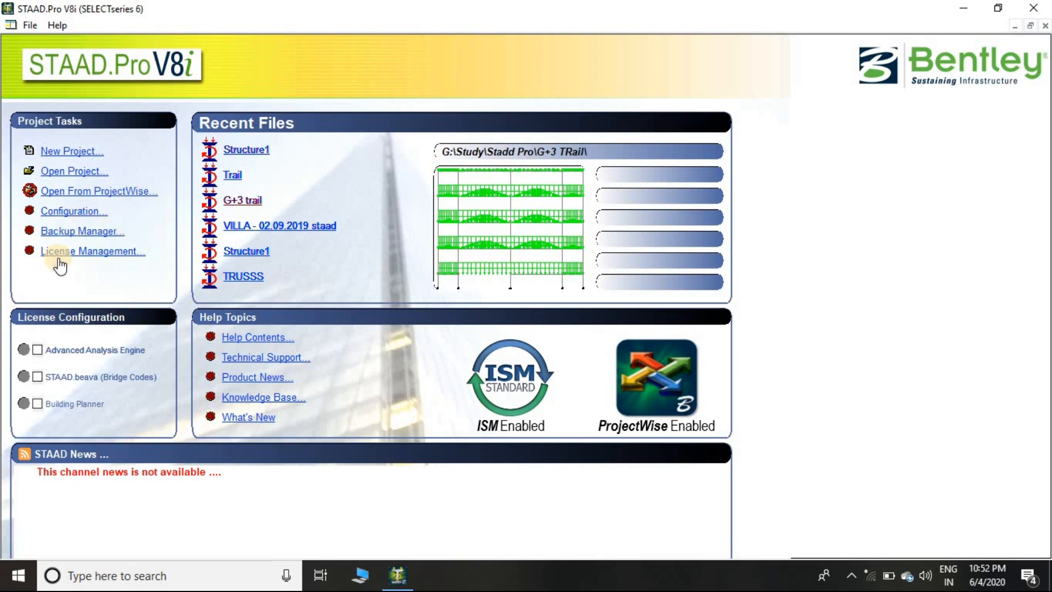
mouse_move(209, 316)
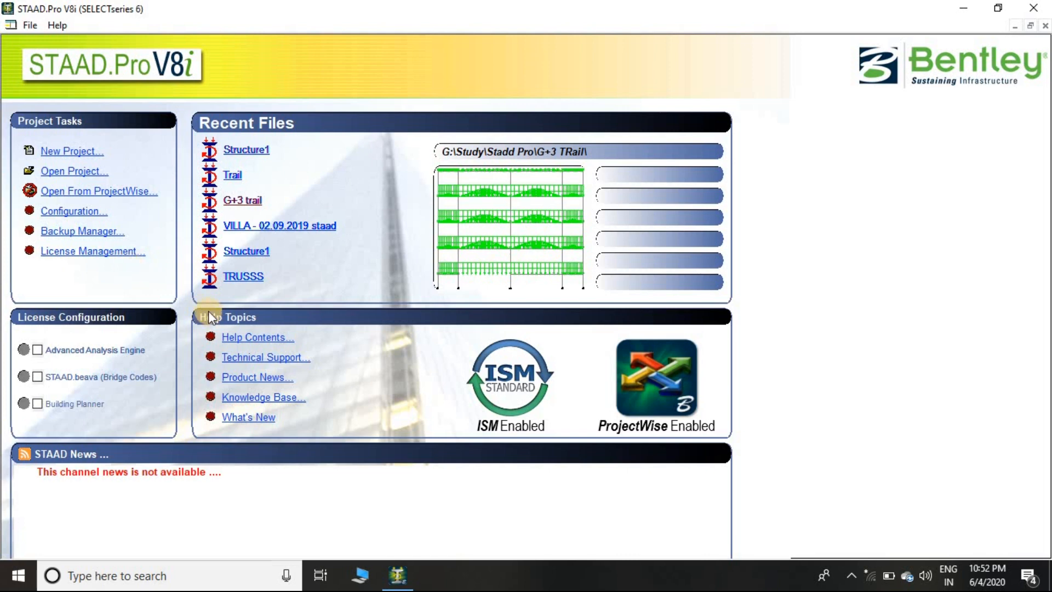
mouse_move(320, 318)
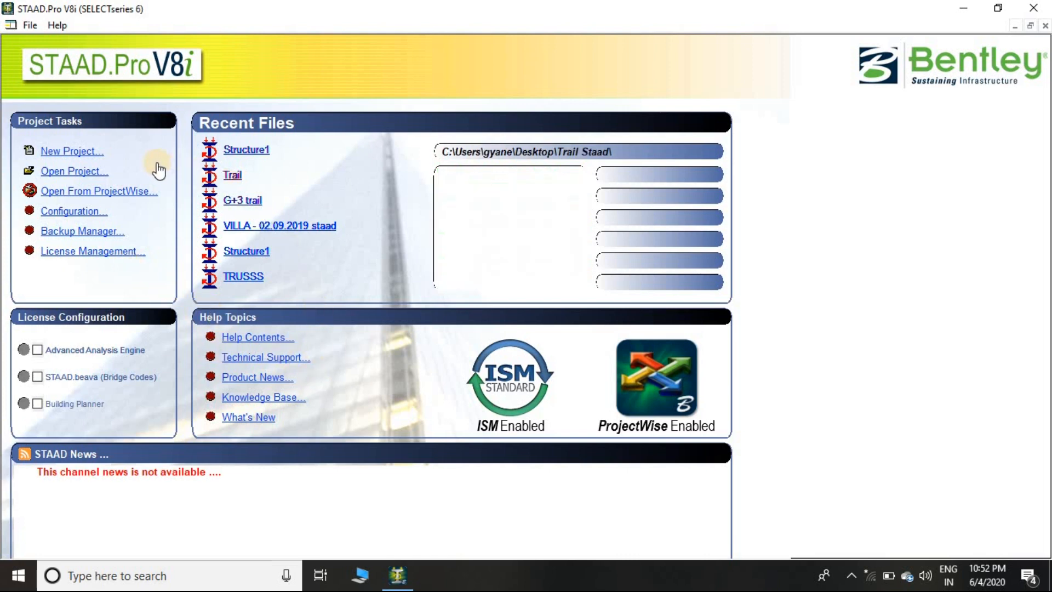
mouse_move(91, 158)
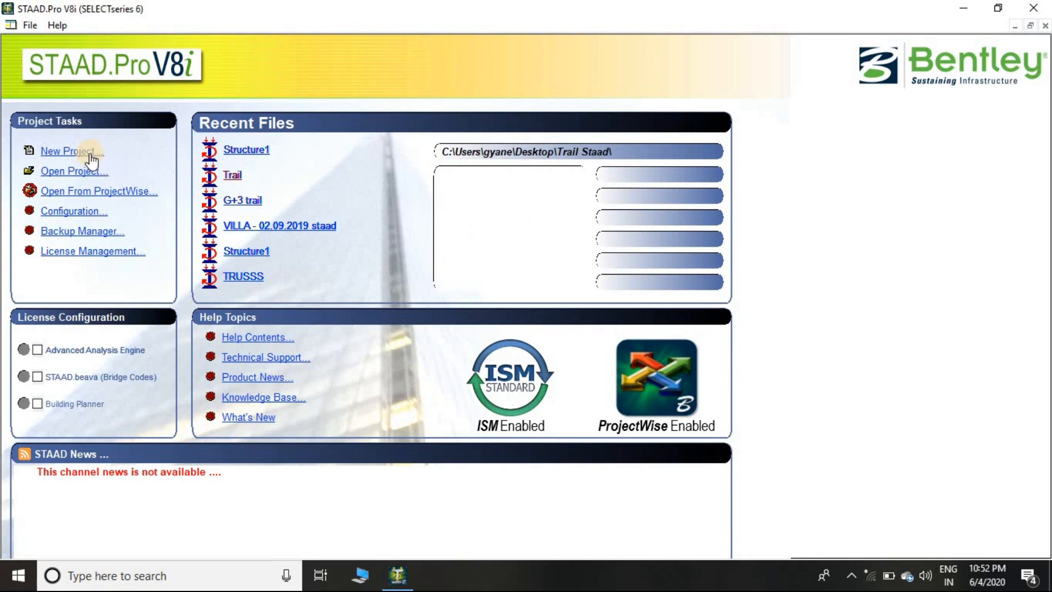
Start a new project so the New Model dialog shows file name Structure1.
left_click(65, 150)
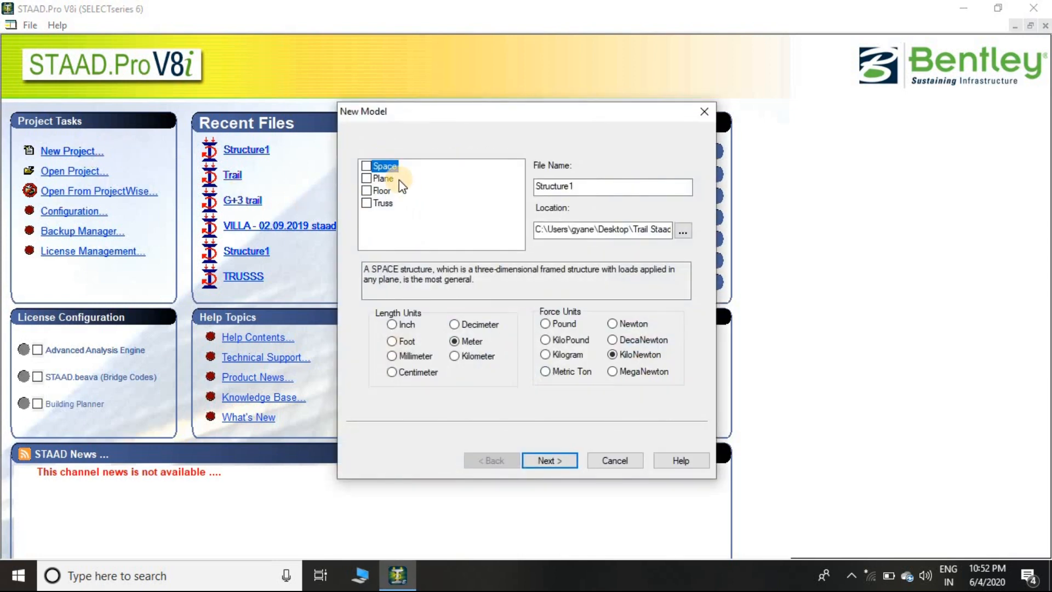
mouse_move(469, 203)
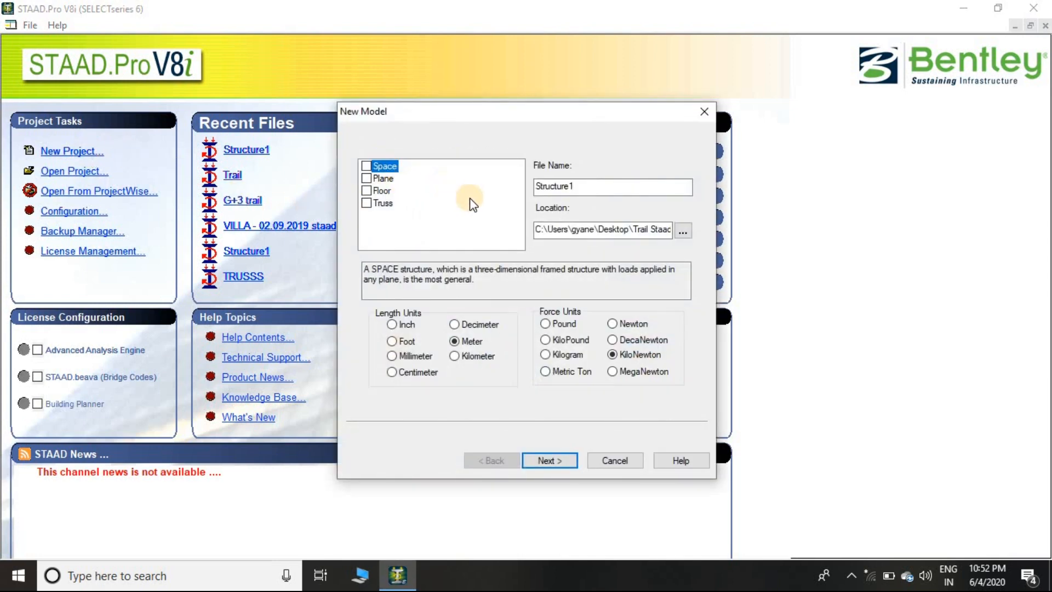
left_click(601, 229)
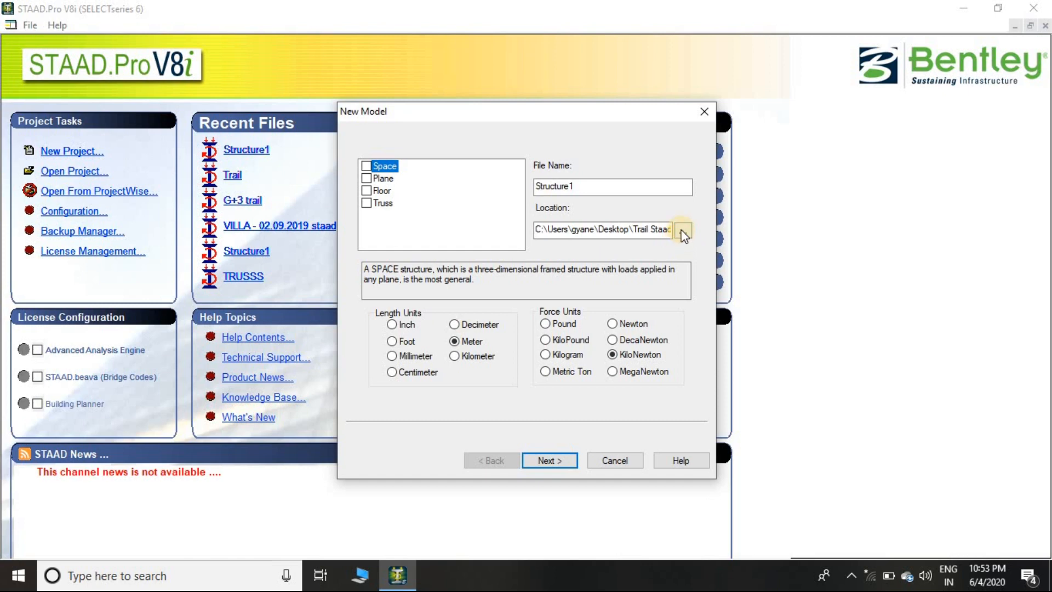
Browse for and confirm the desktop Trail Staad folder as the model location.
left_click(367, 165)
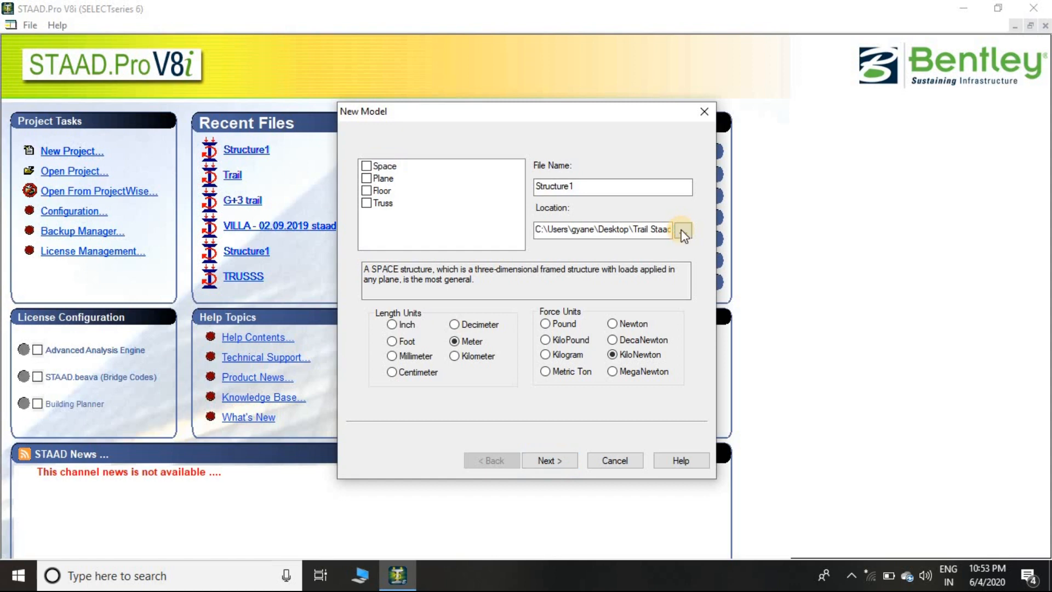
left_click(682, 228)
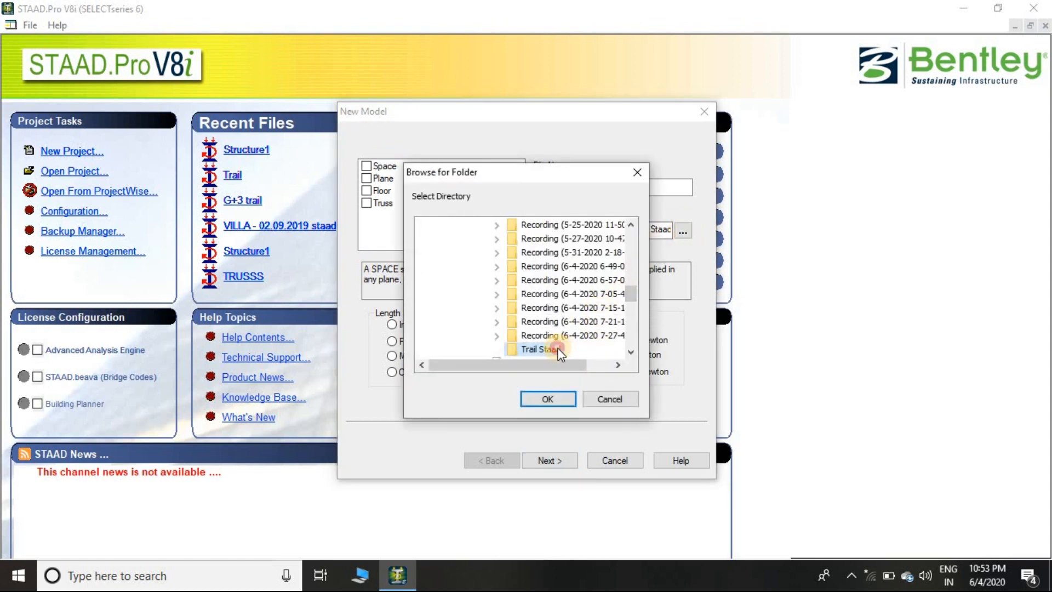
left_click(540, 349)
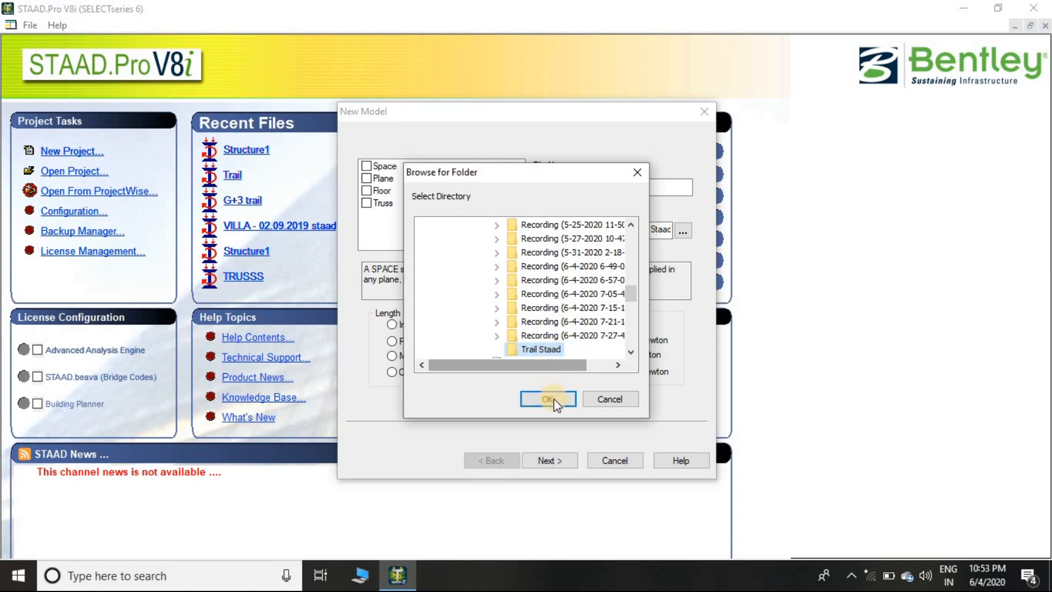
left_click(547, 398)
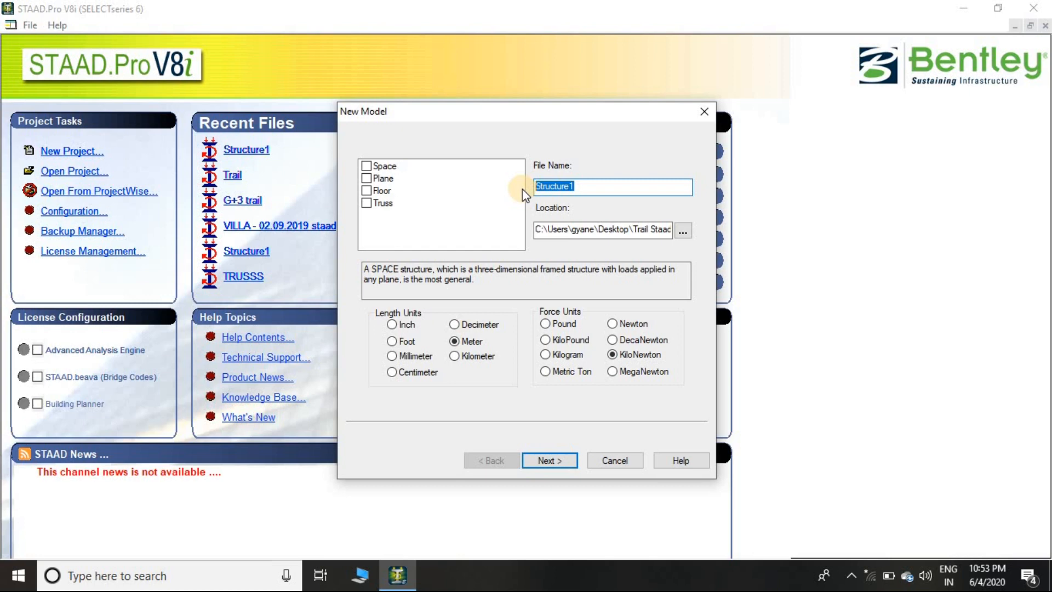
Name the model 'Trail', keep Meter and KiloNewton units, and continue.
type("Trail")
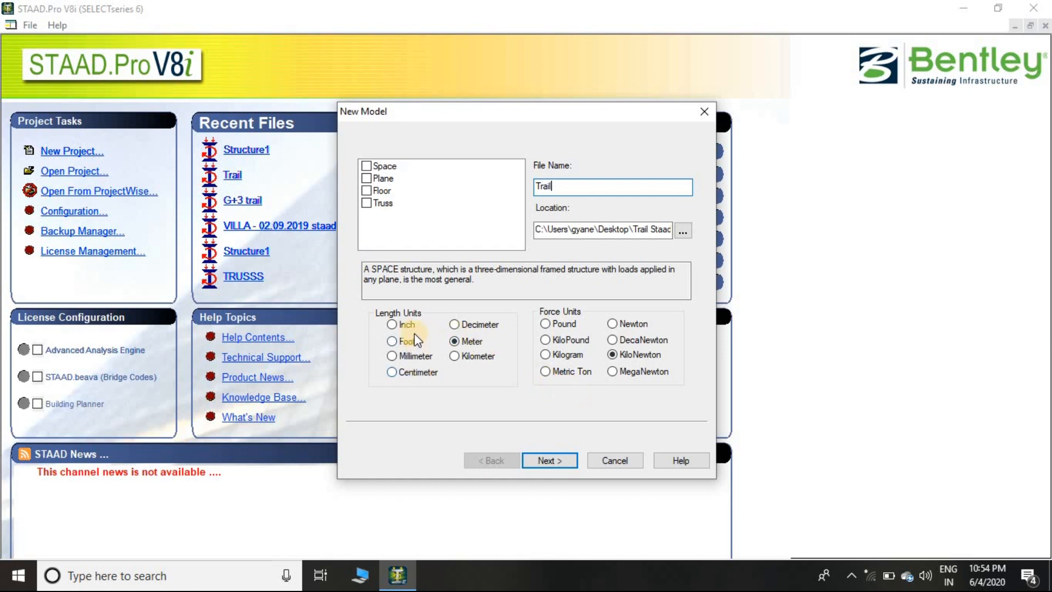
mouse_move(429, 358)
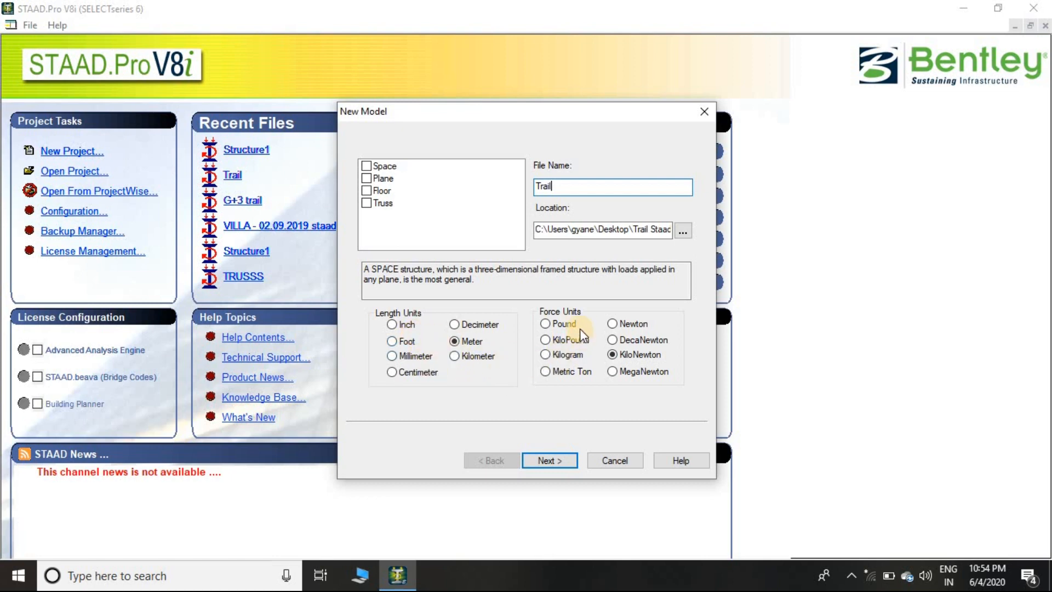
mouse_move(583, 375)
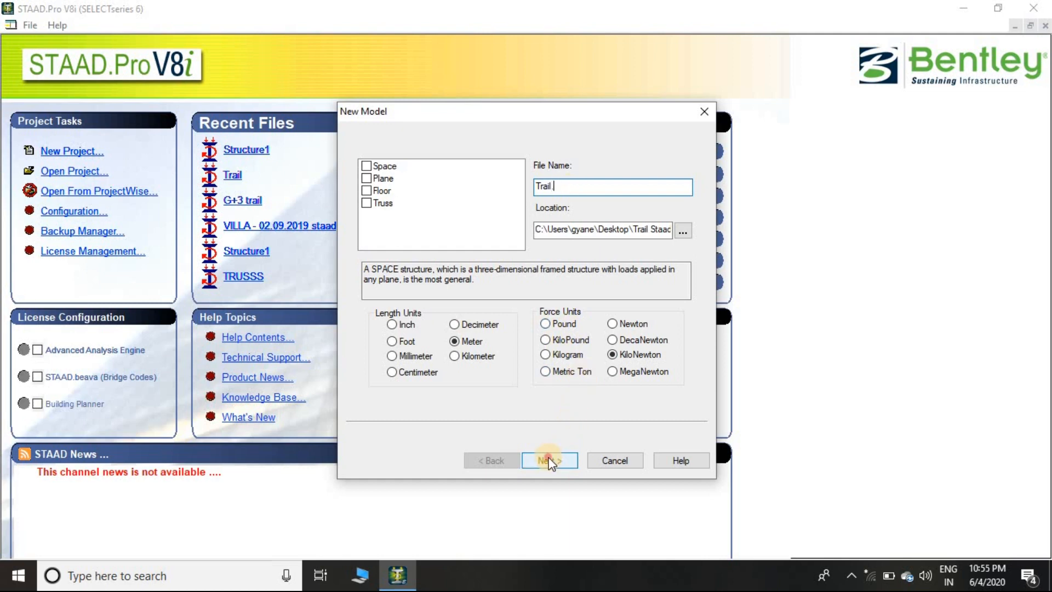
left_click(549, 460)
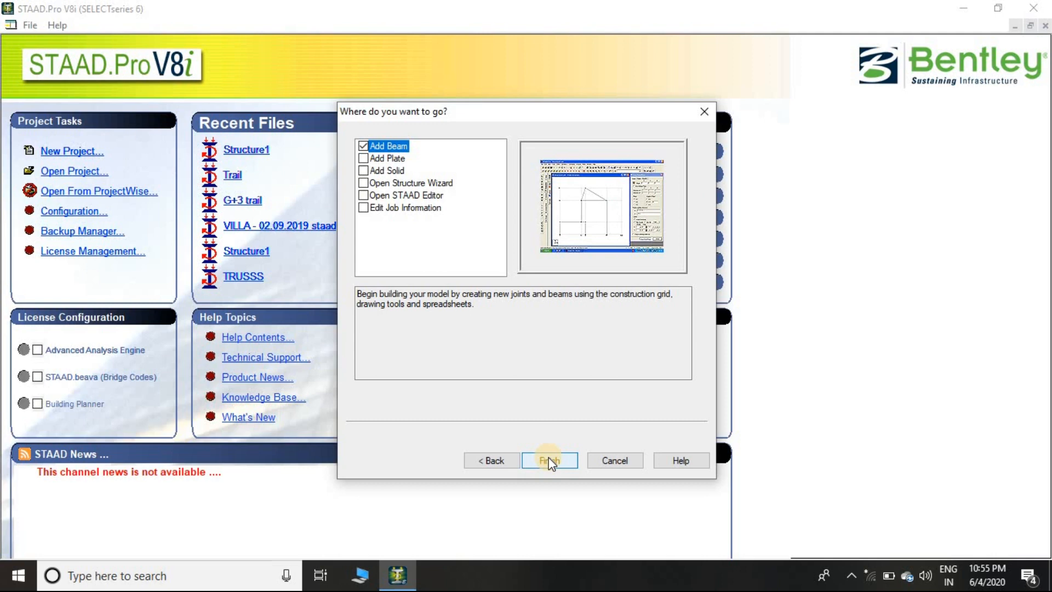
Keep Add Beam selected and finish, opening the Trail model with its snap grid.
left_click(550, 460)
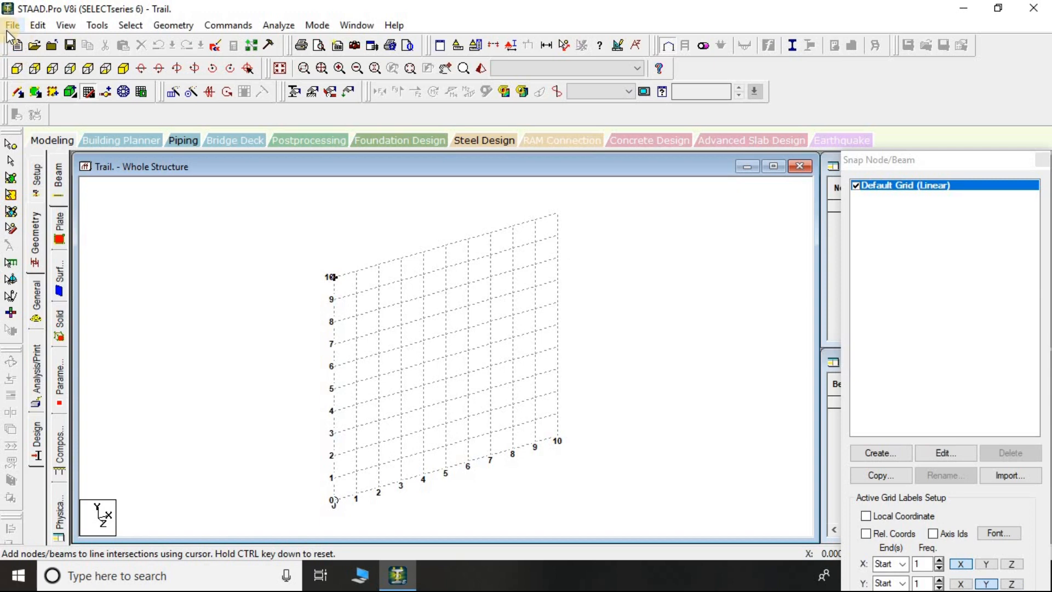
Browse the File and Edit menus, including Copy Picture and Create New VB Macro.
left_click(12, 25)
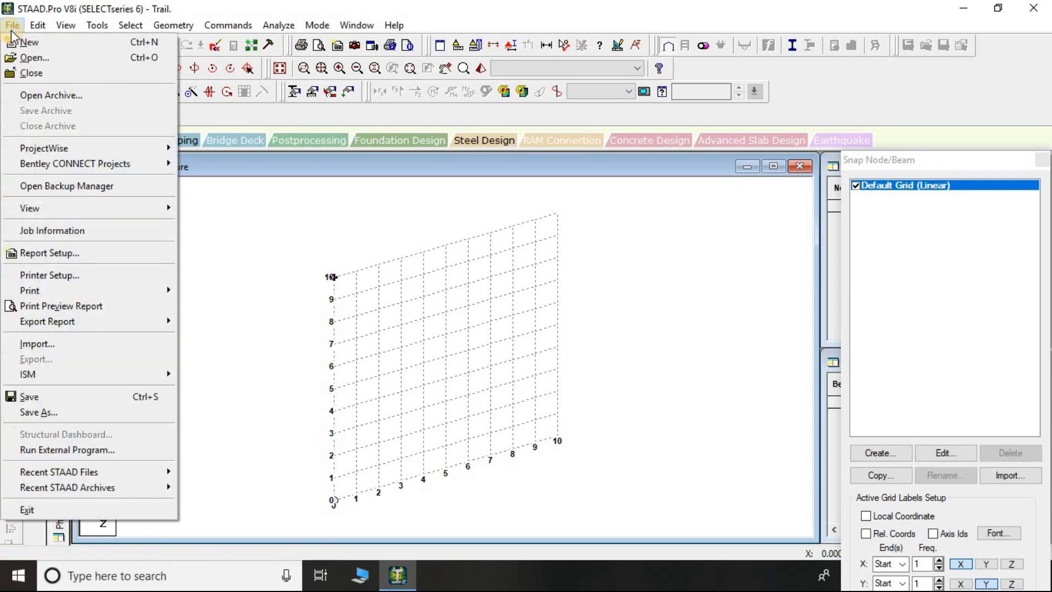
mouse_move(35, 58)
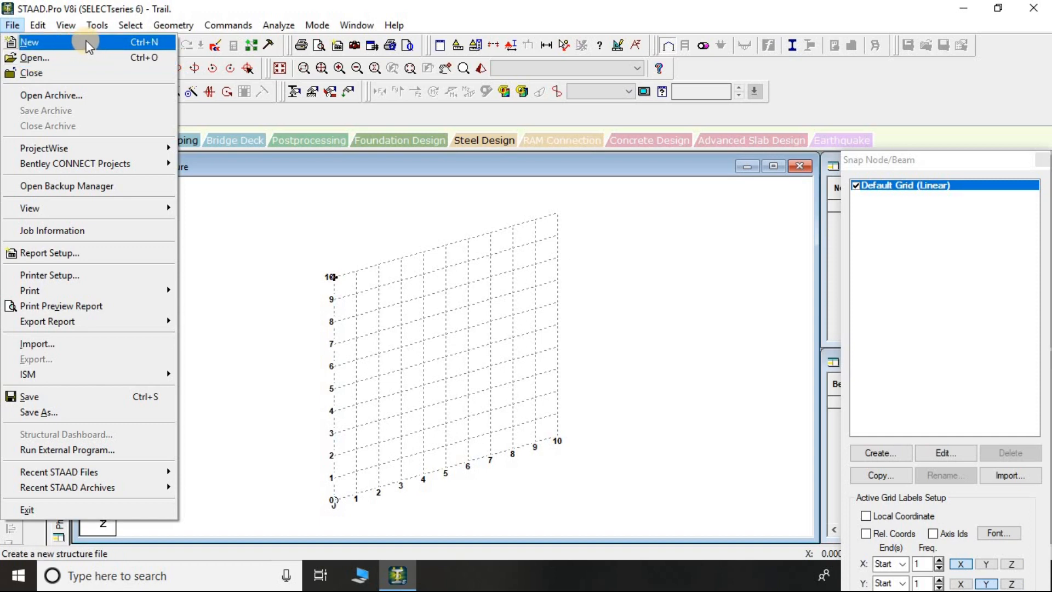
mouse_move(44, 265)
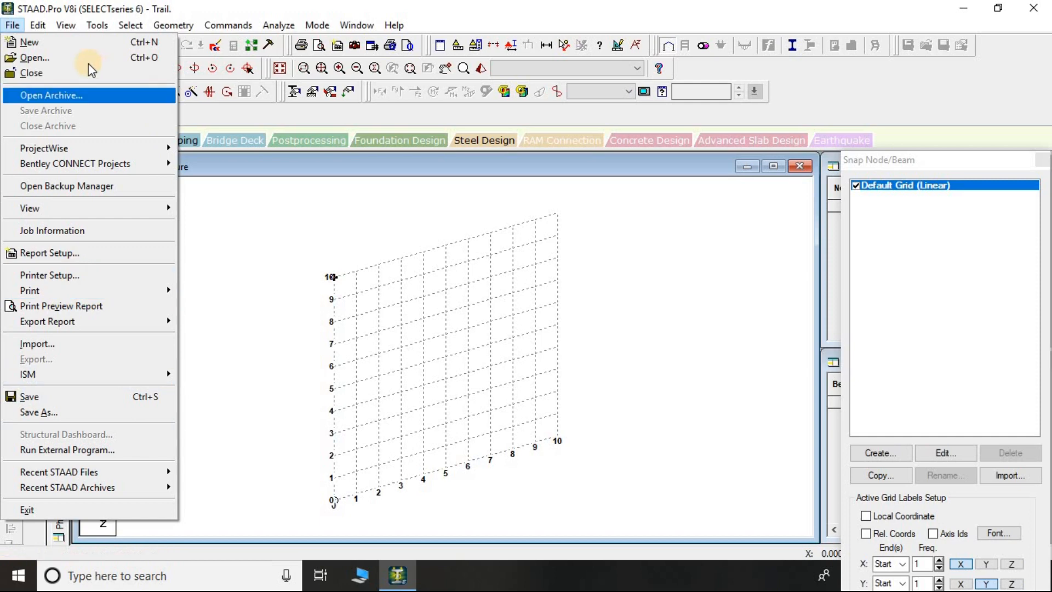
left_click(37, 24)
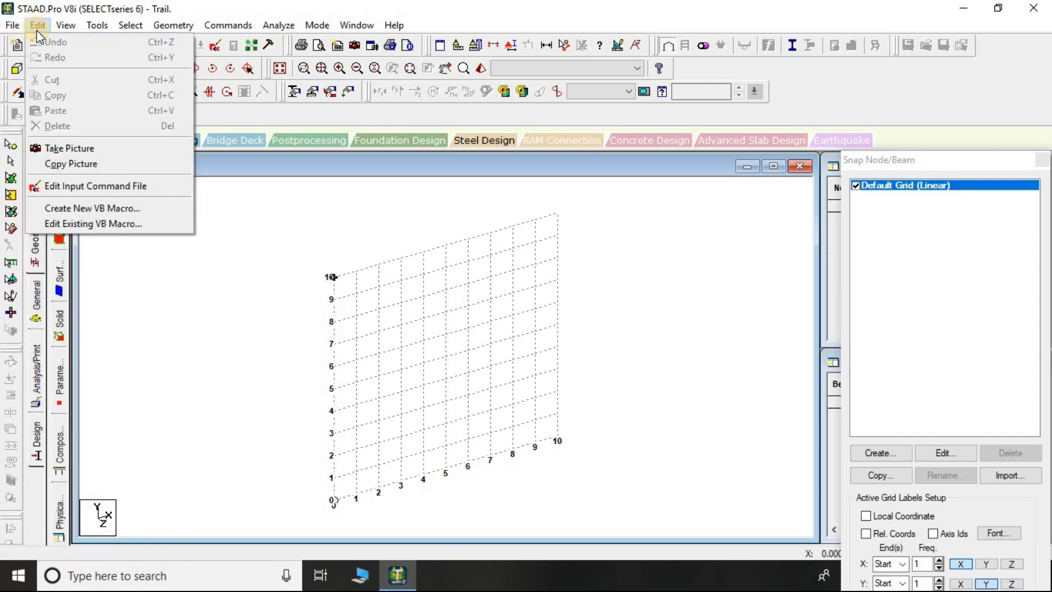
mouse_move(71, 164)
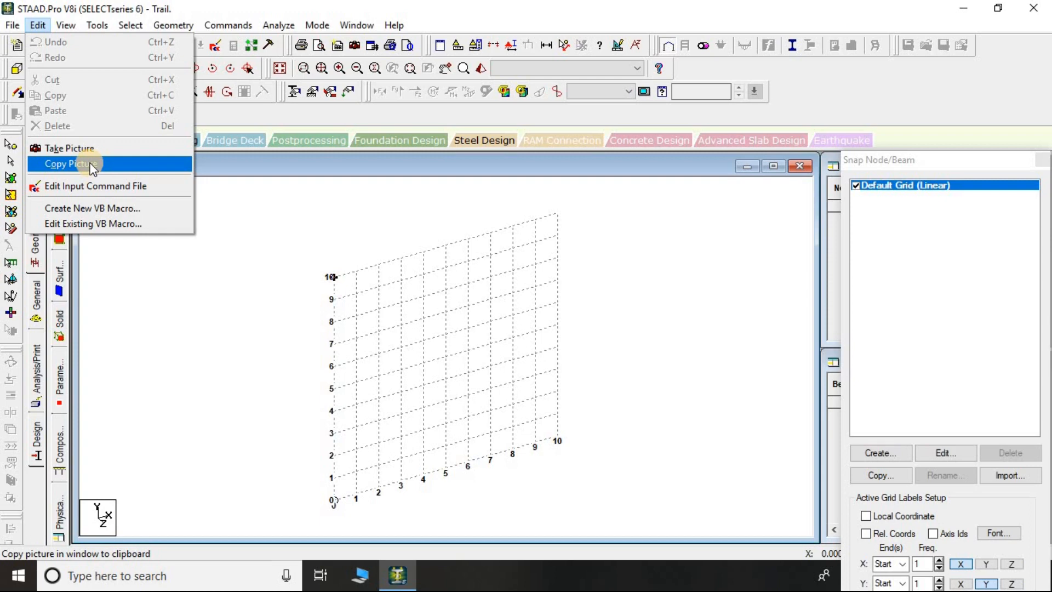
mouse_move(92, 208)
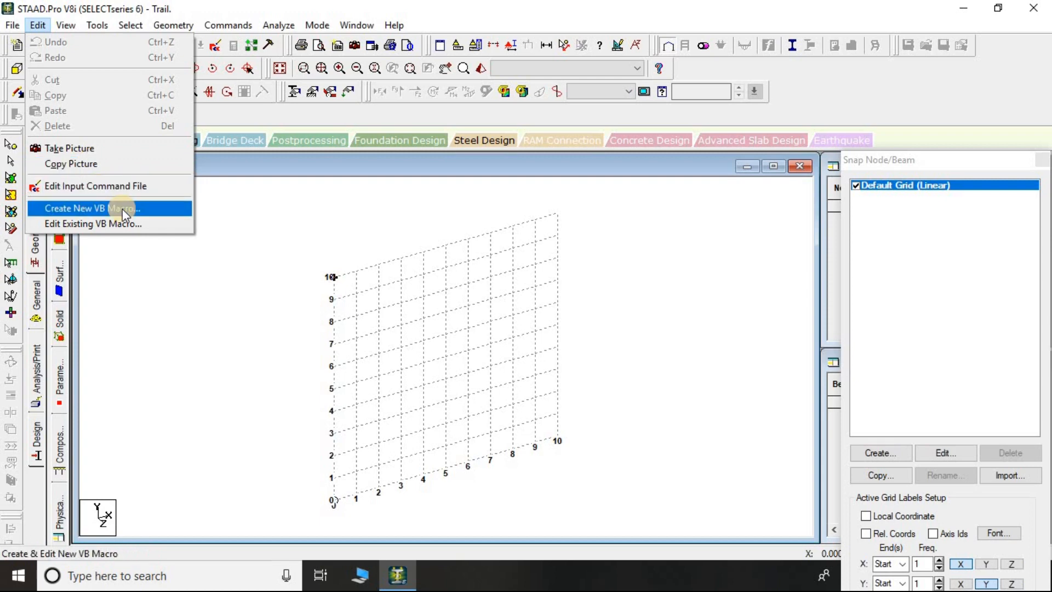
mouse_move(94, 185)
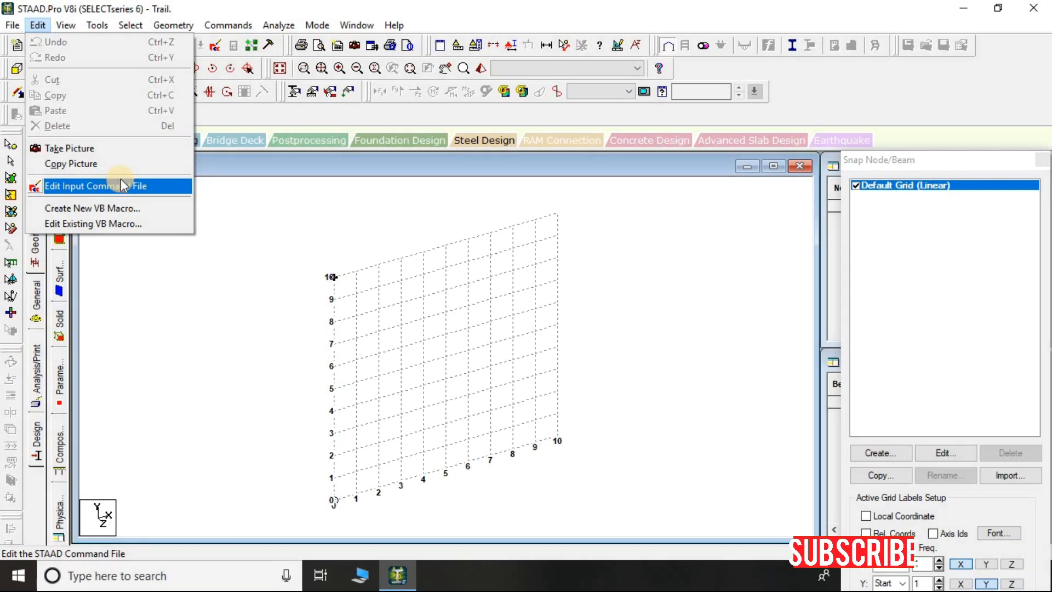
left_click(65, 24)
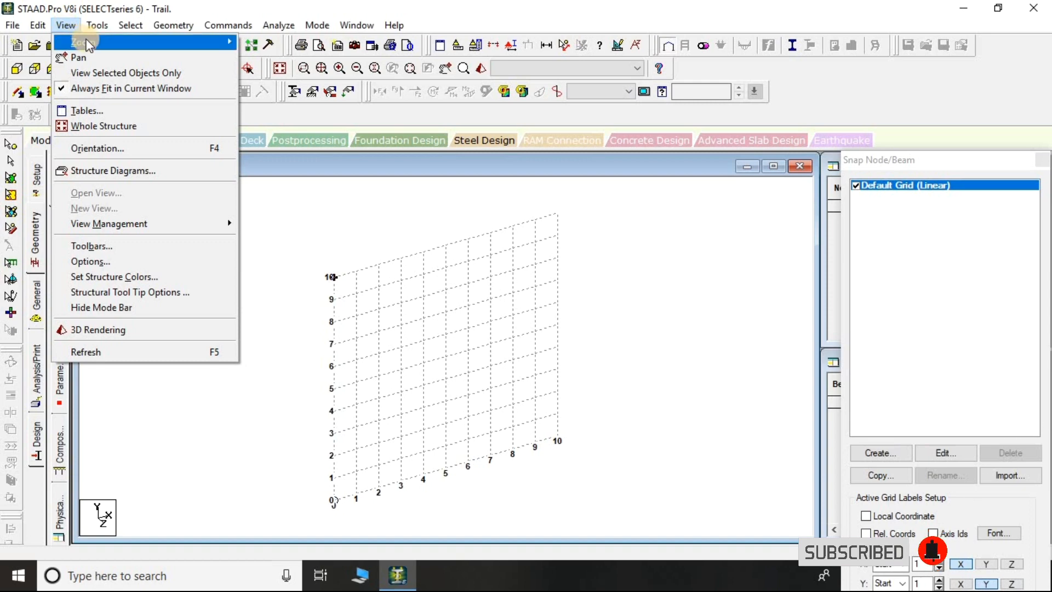
mouse_move(124, 72)
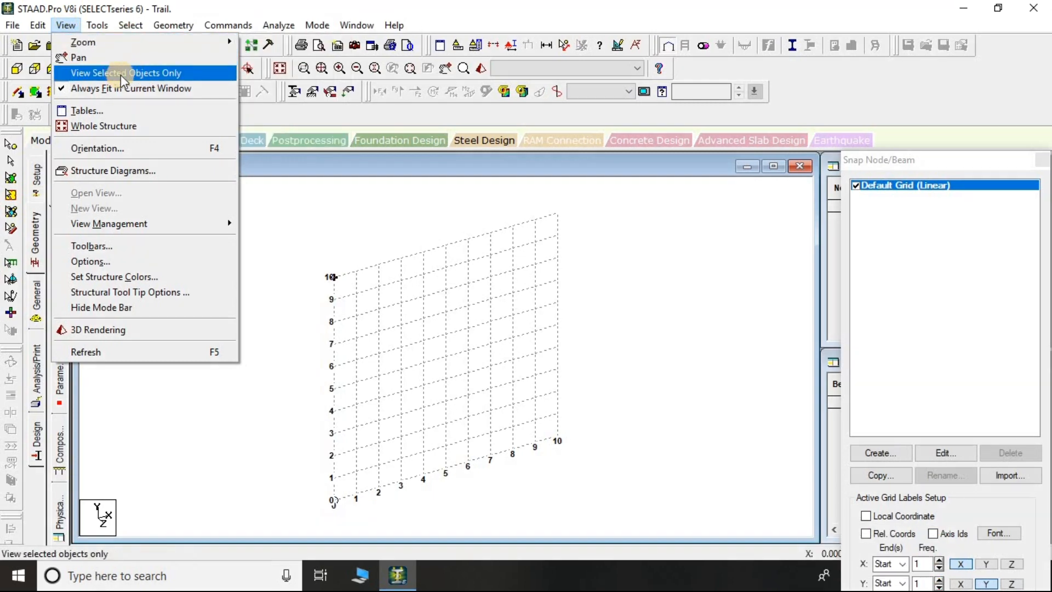
mouse_move(146, 94)
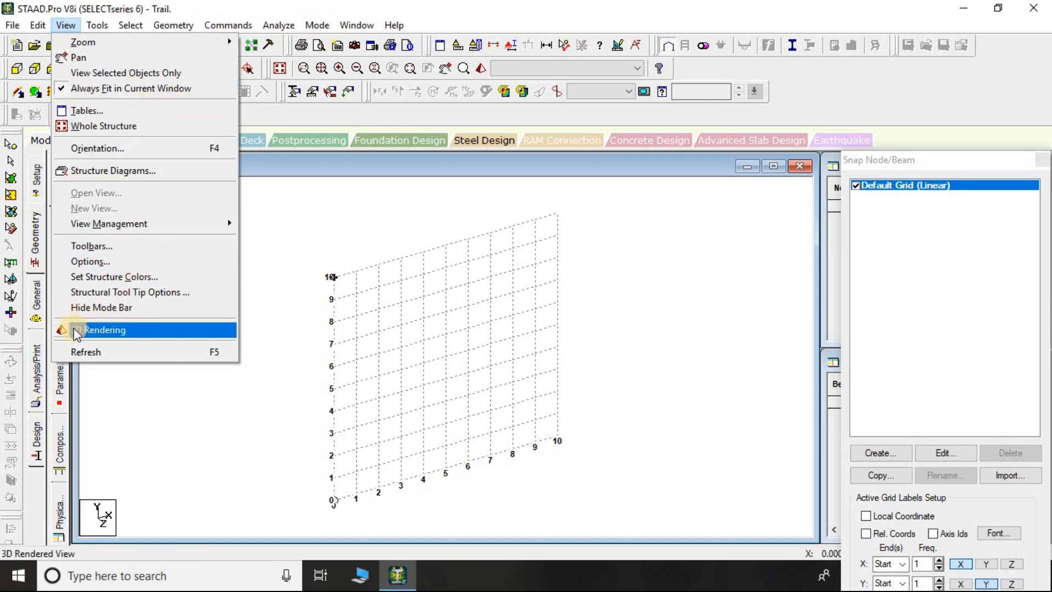
mouse_move(143, 204)
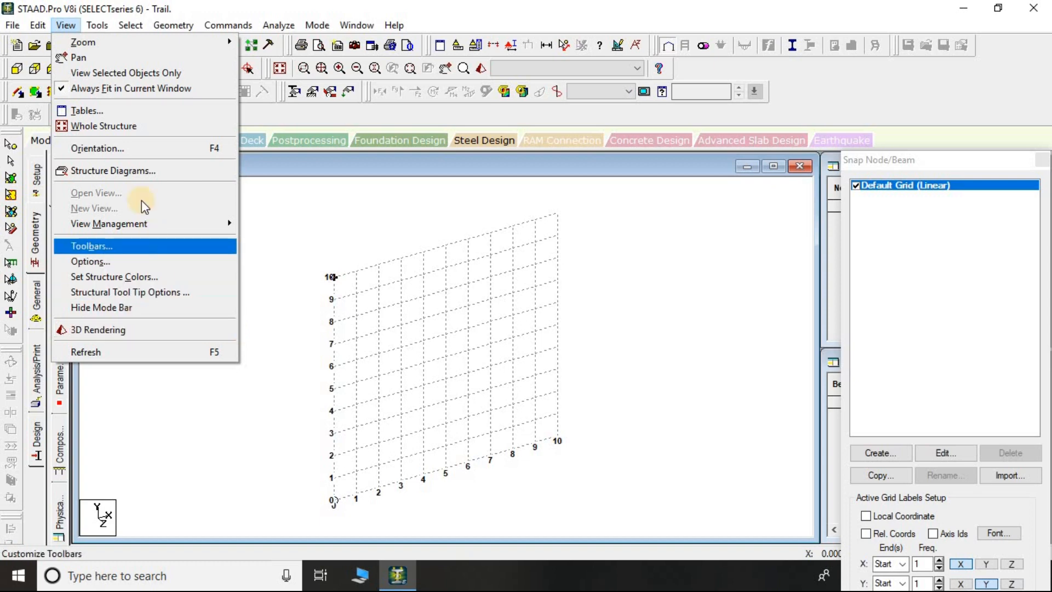
Revisit the Edit menu, then show the Tools menu down to Insert Text.
left_click(36, 25)
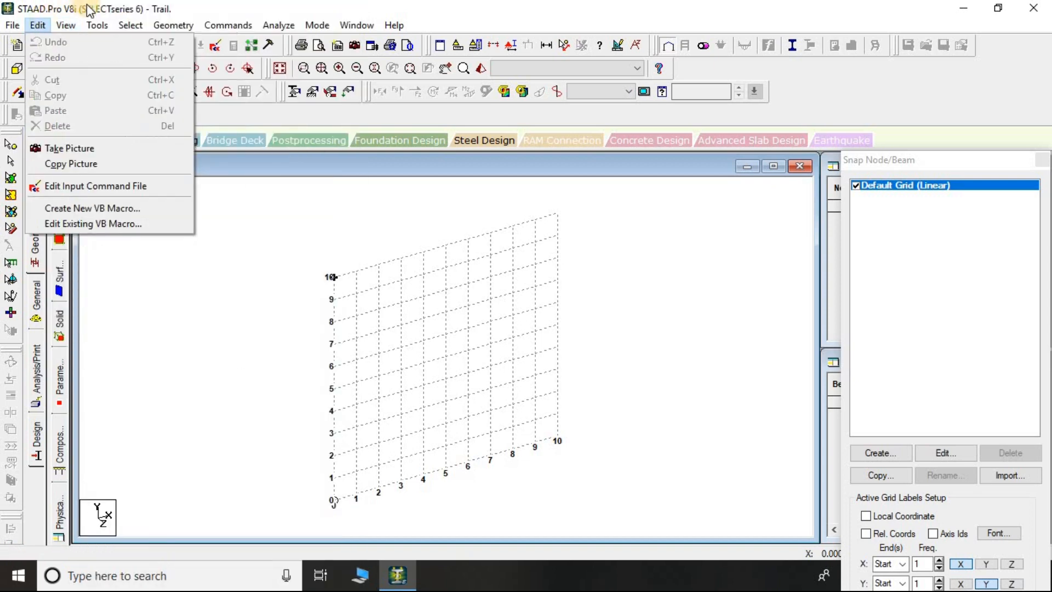
left_click(97, 25)
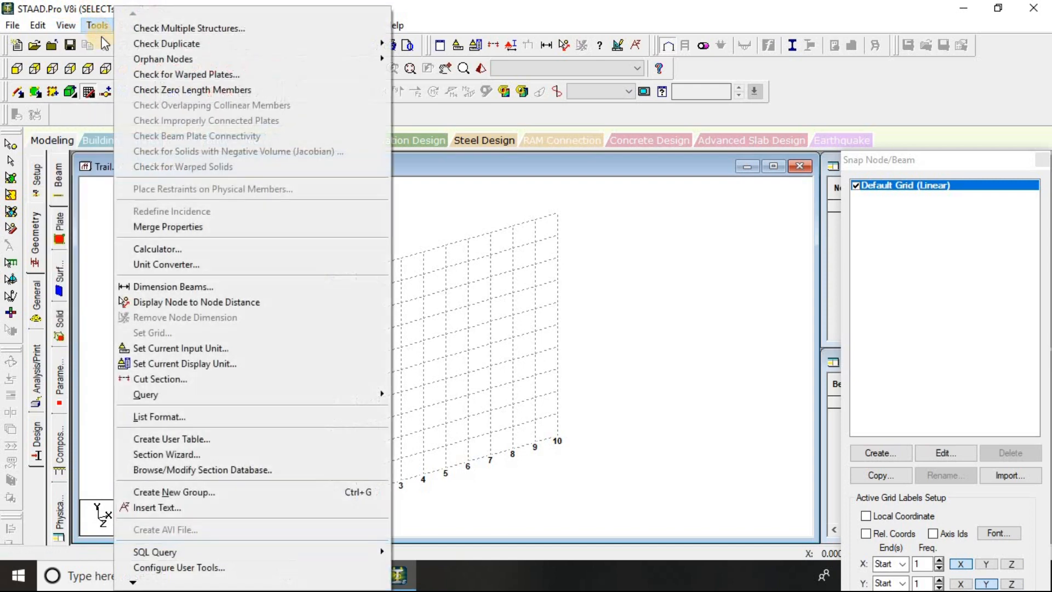
mouse_move(189, 28)
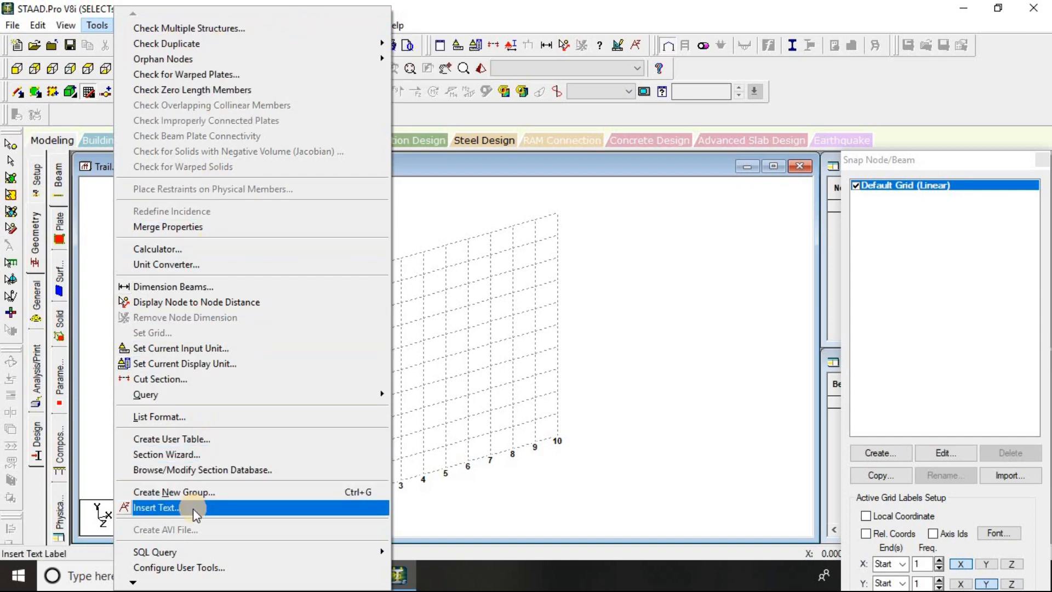
mouse_move(182, 286)
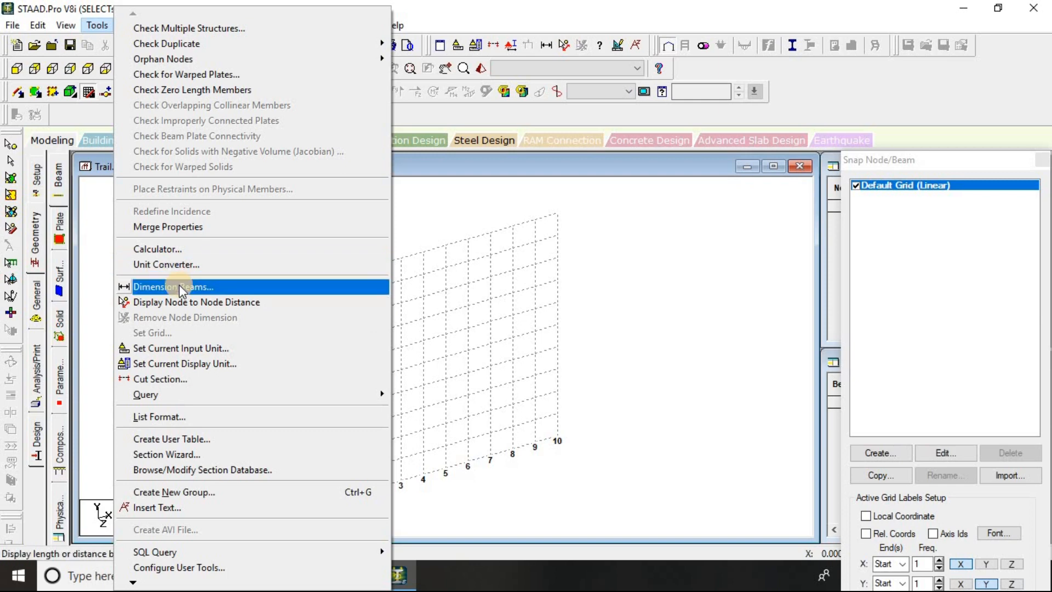
mouse_move(198, 302)
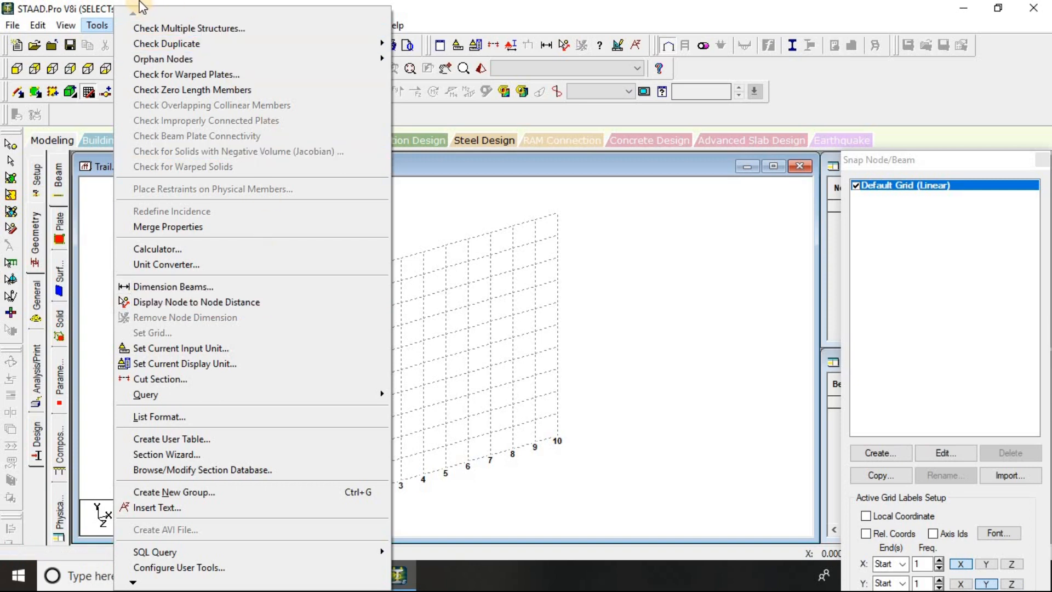
Show the Select menu with its Plates, Beams and Nodes cursor options.
left_click(128, 25)
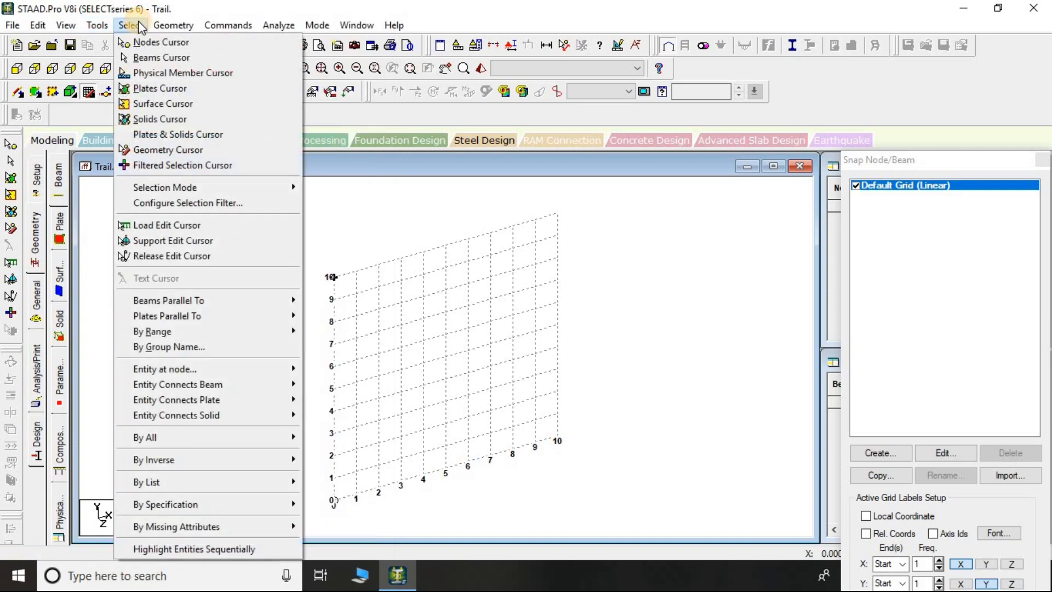
mouse_move(161, 42)
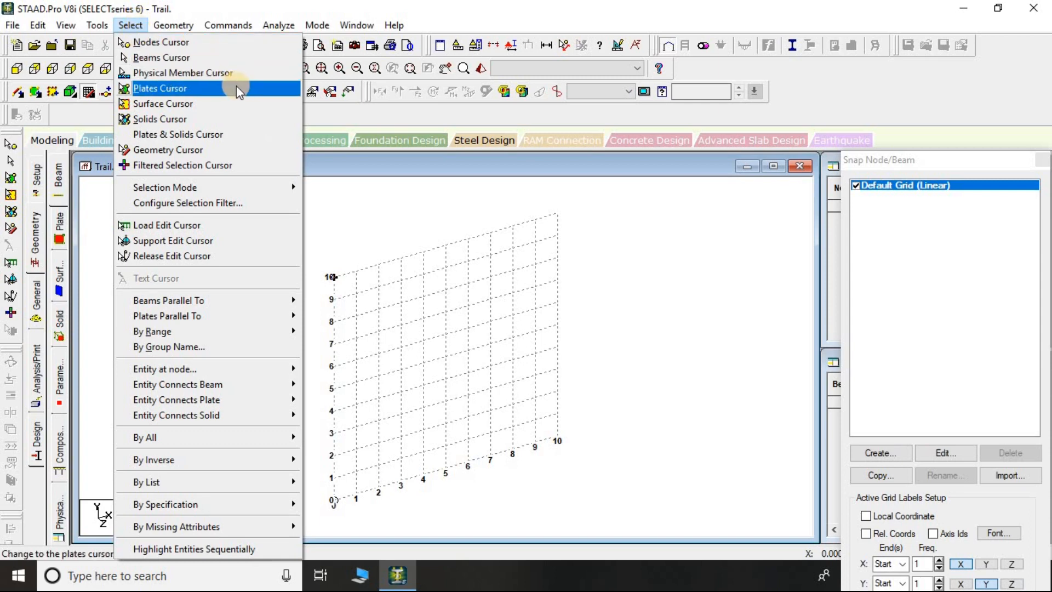
mouse_move(181, 73)
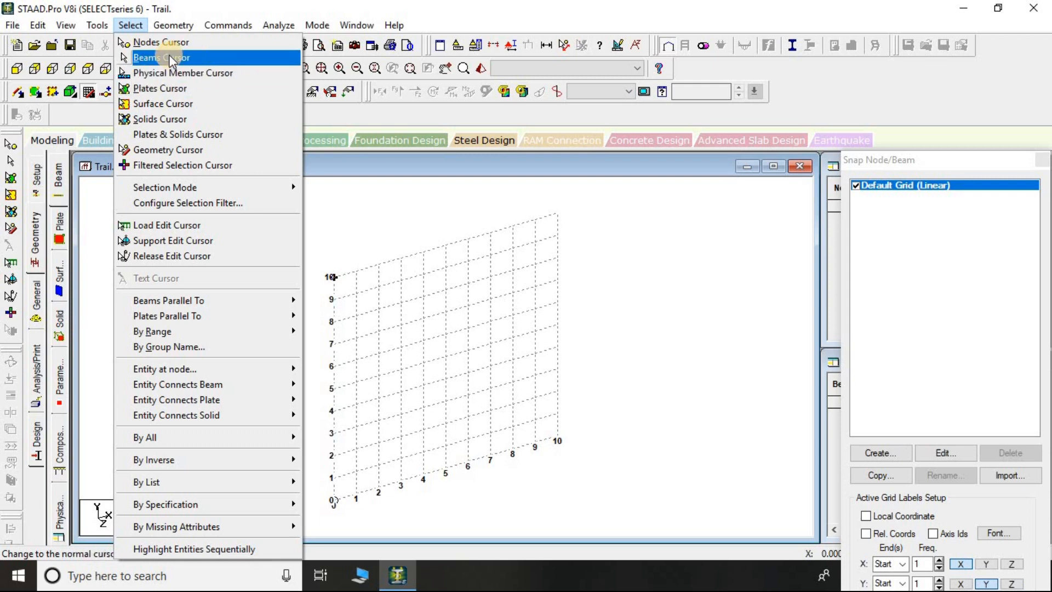
mouse_move(164, 41)
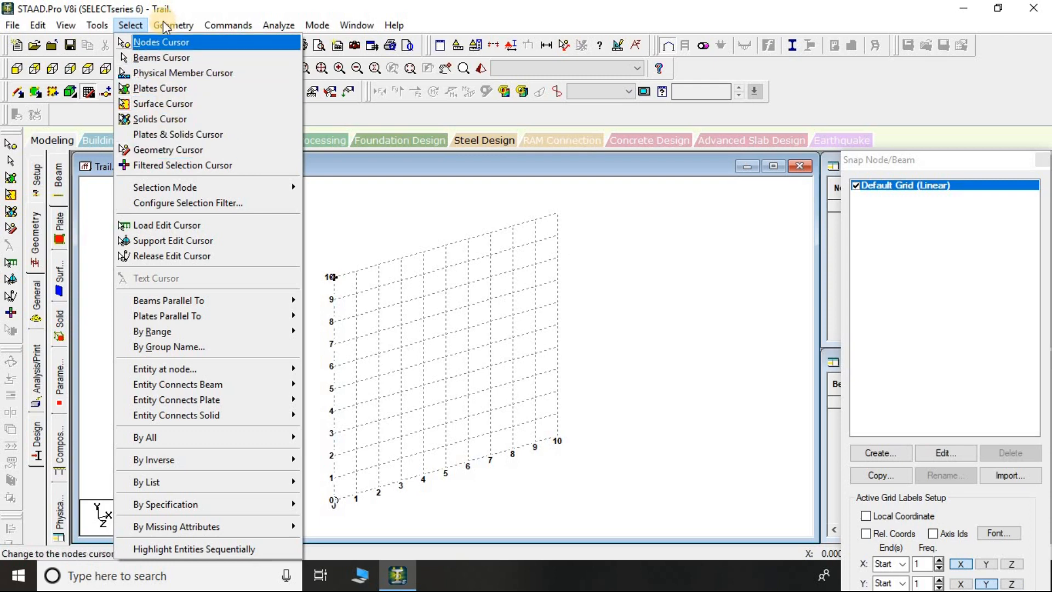
Browse the Geometry, Commands, Analyze, Window and Mode menus, ending on the mode list.
left_click(174, 24)
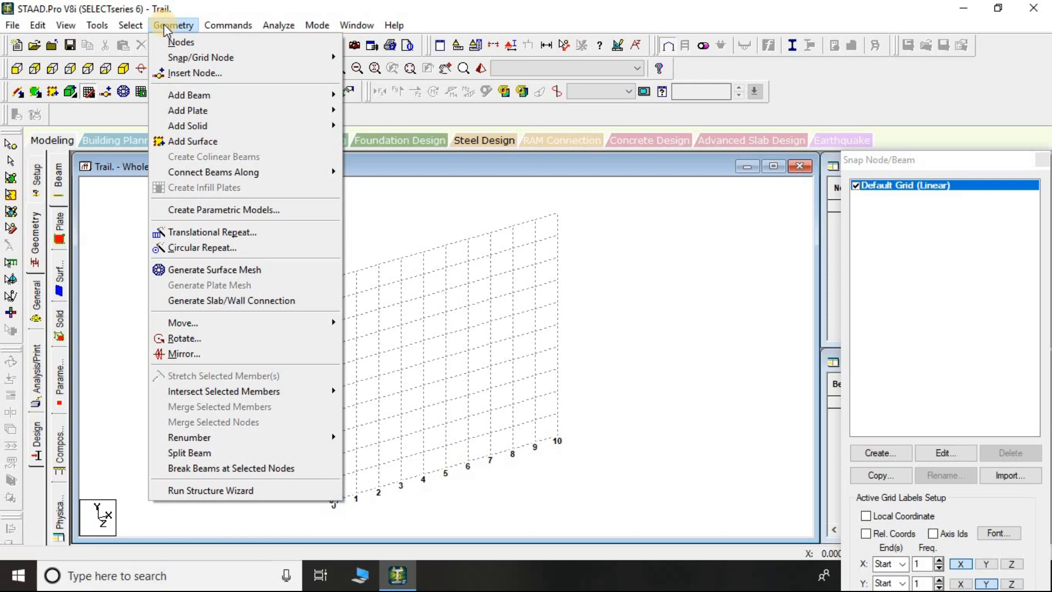
mouse_move(194, 73)
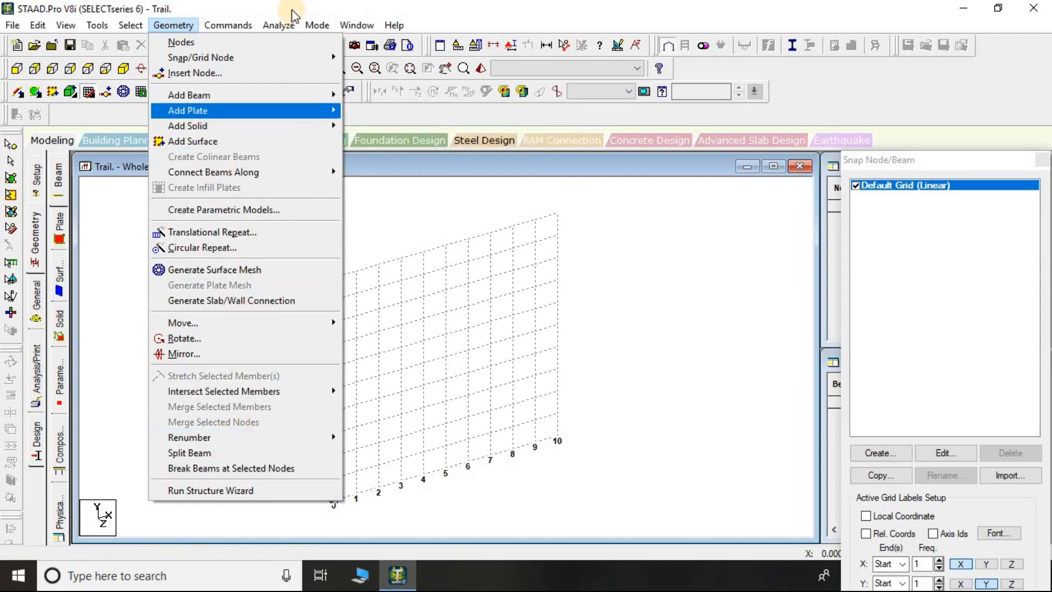
left_click(227, 24)
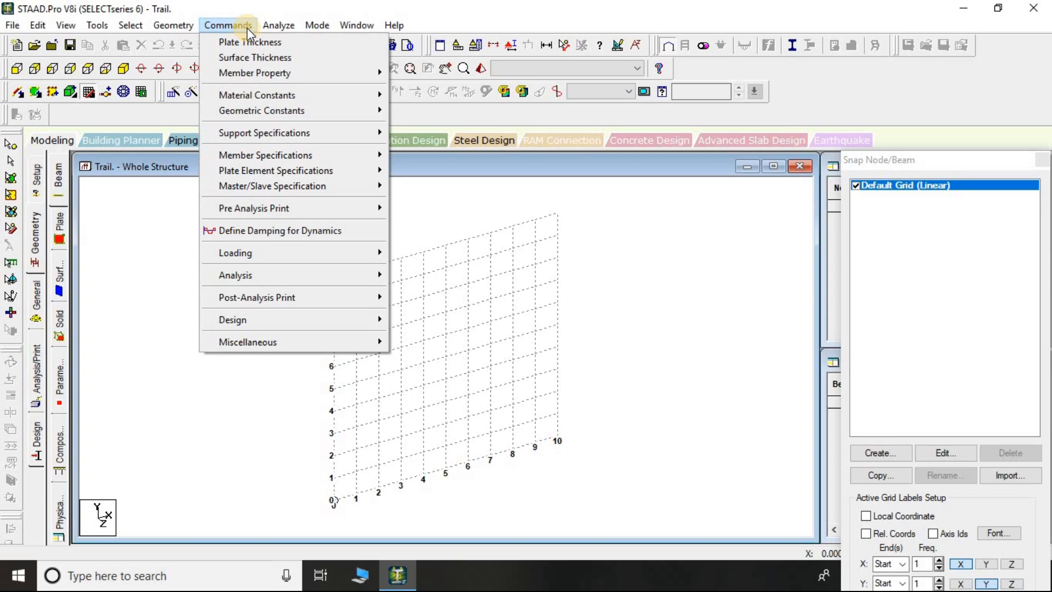
mouse_move(251, 42)
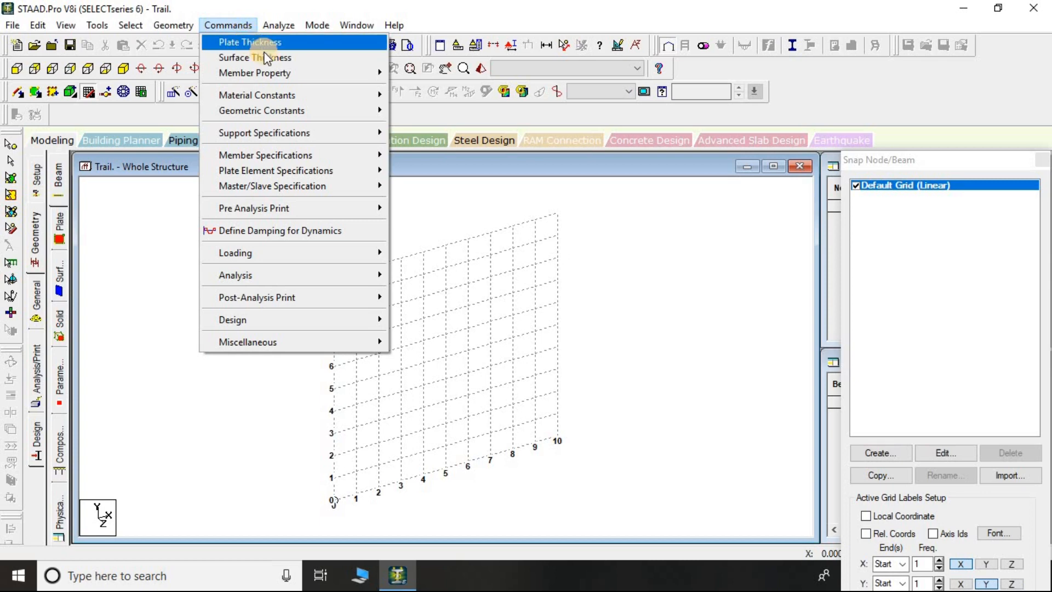
mouse_move(265, 57)
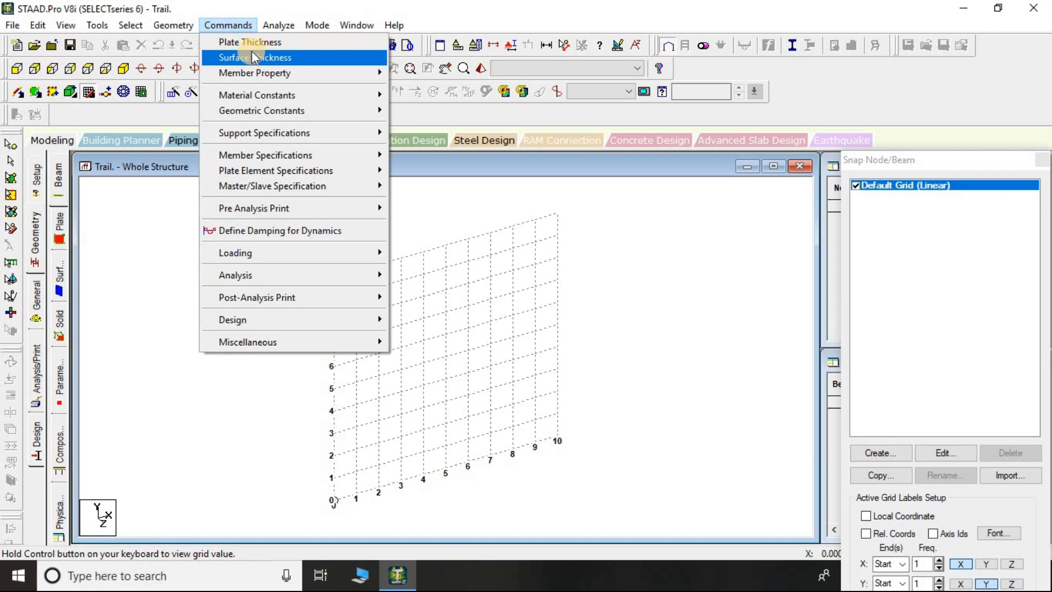
mouse_move(254, 73)
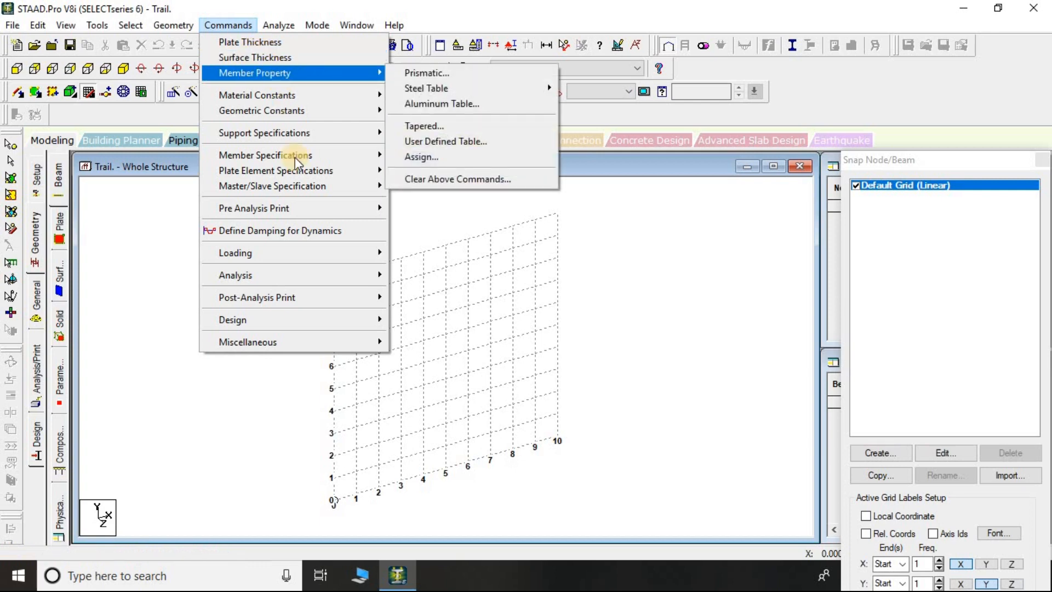
left_click(278, 24)
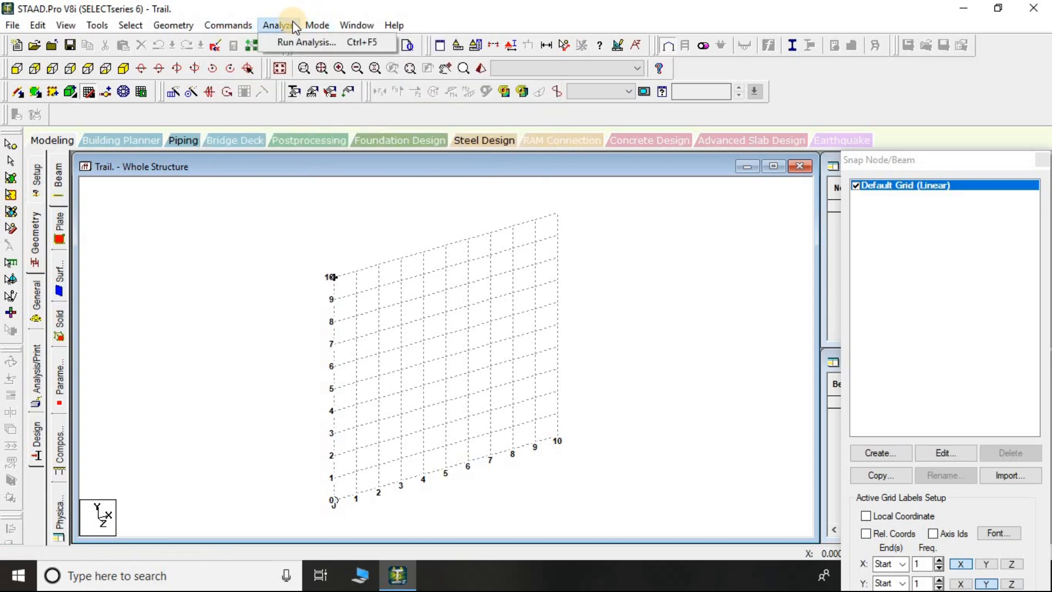
mouse_move(307, 41)
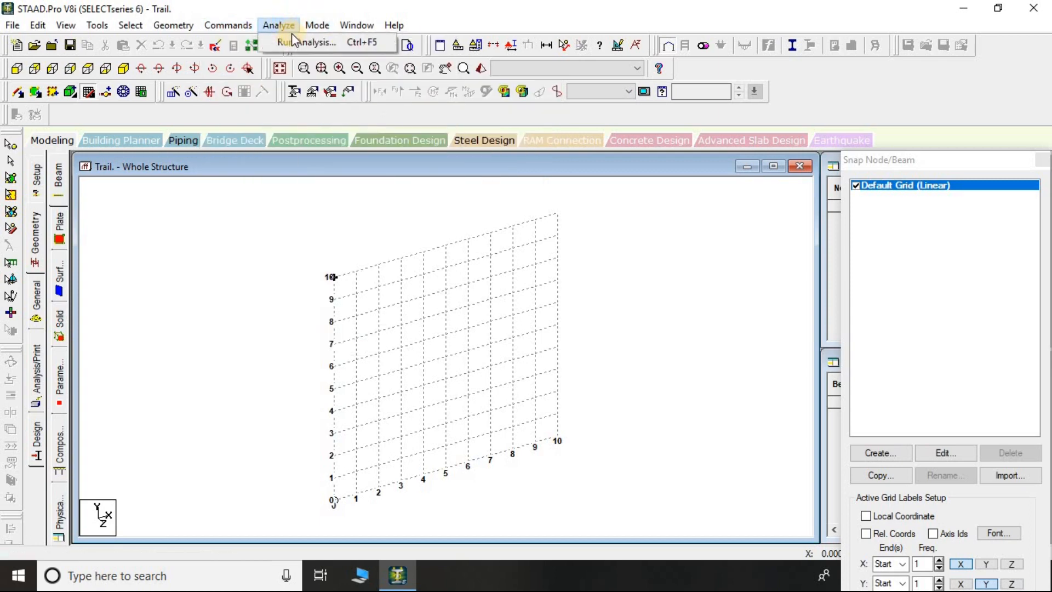
left_click(356, 25)
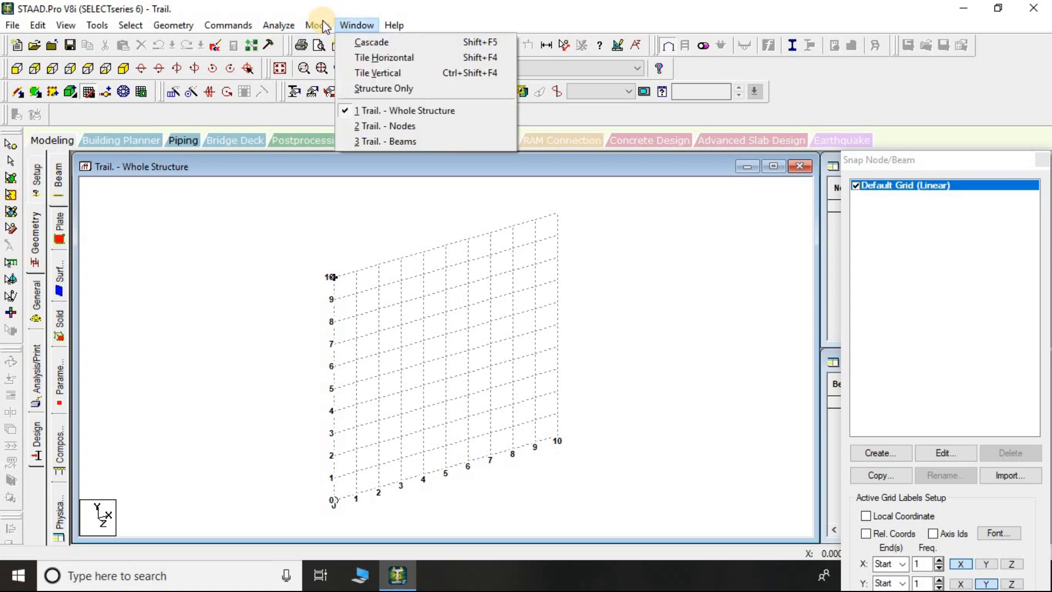
left_click(278, 24)
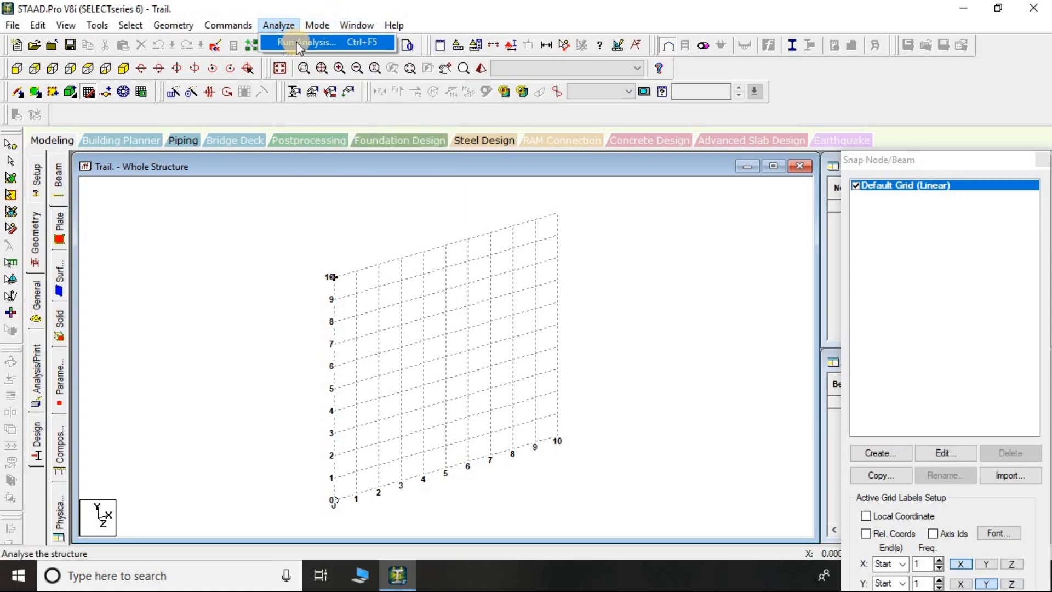
left_click(316, 24)
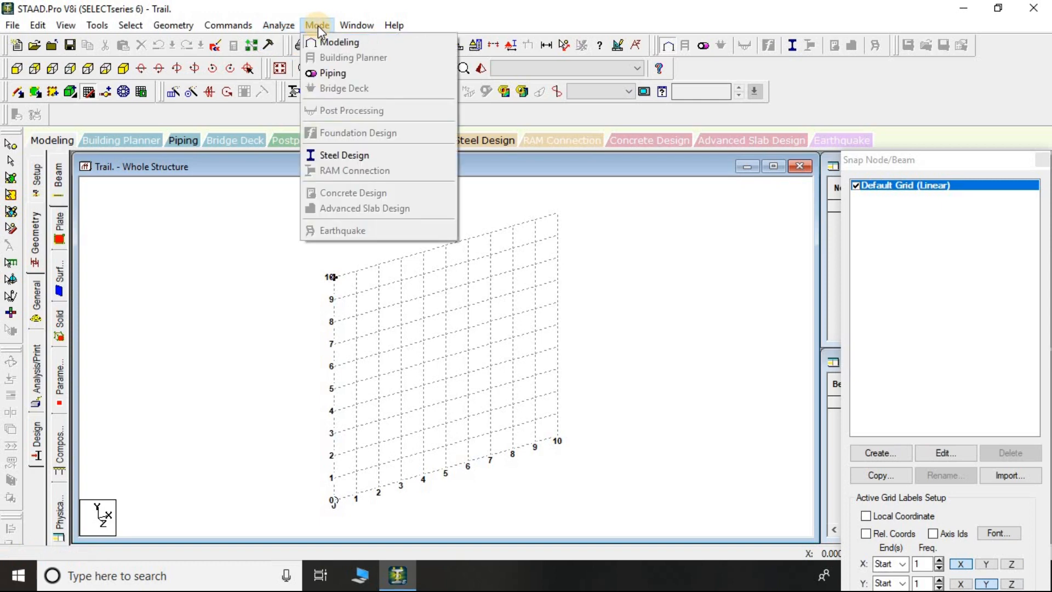
mouse_move(352, 42)
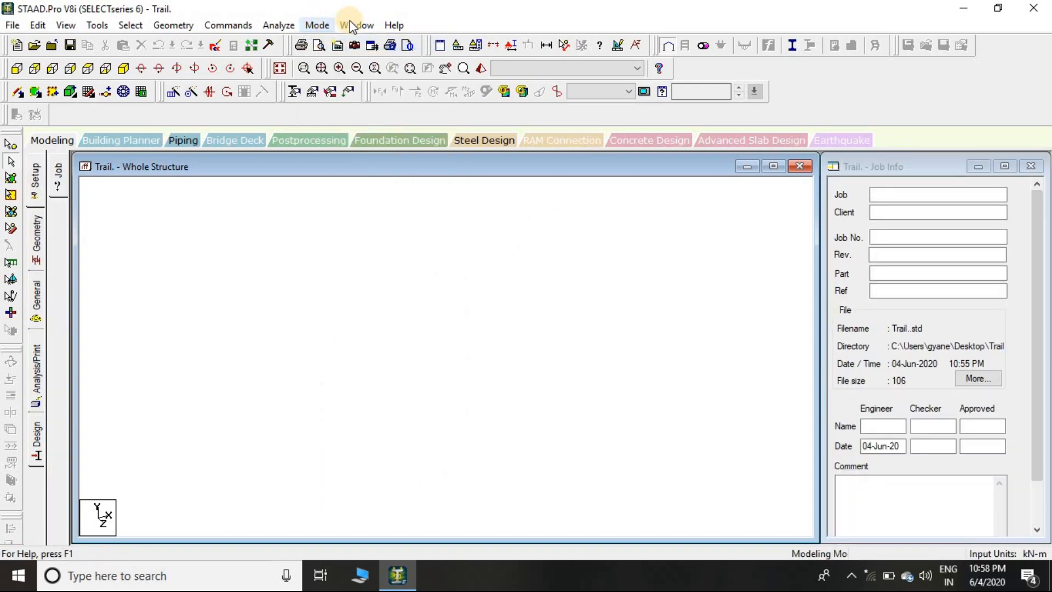
left_click(353, 25)
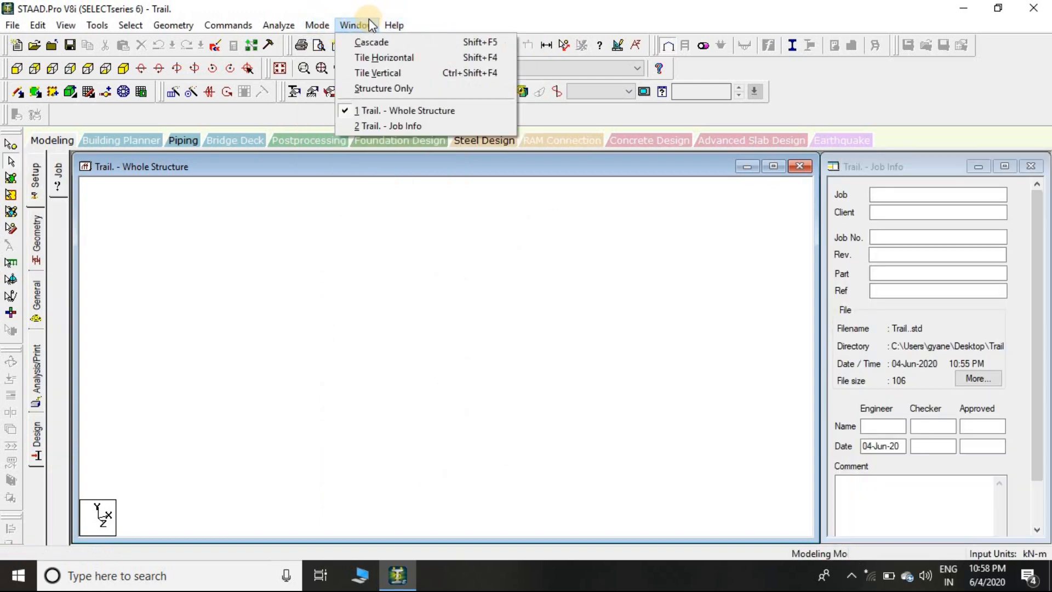
left_click(394, 25)
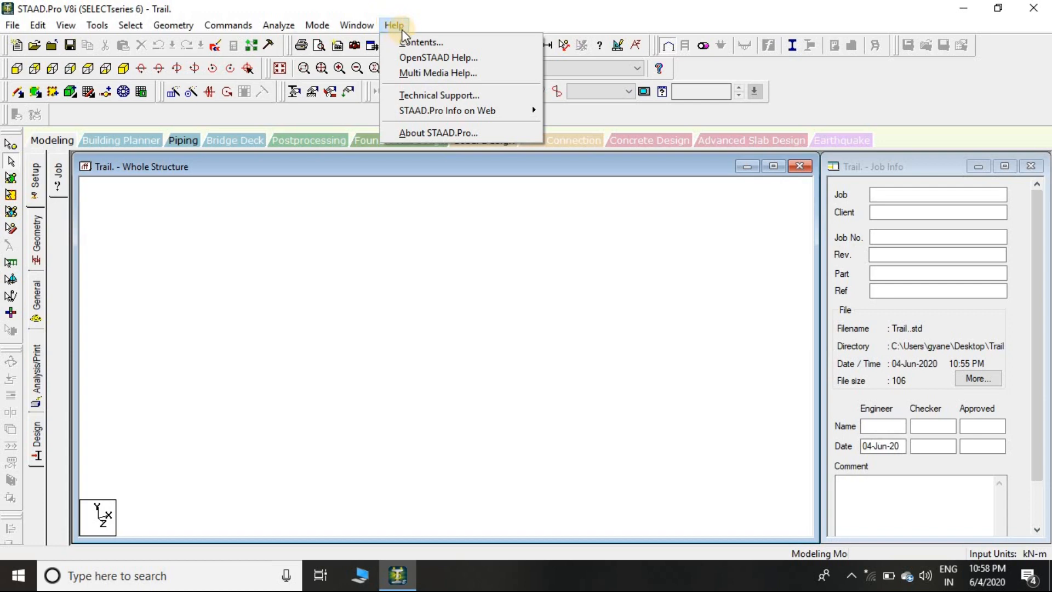
mouse_move(438, 57)
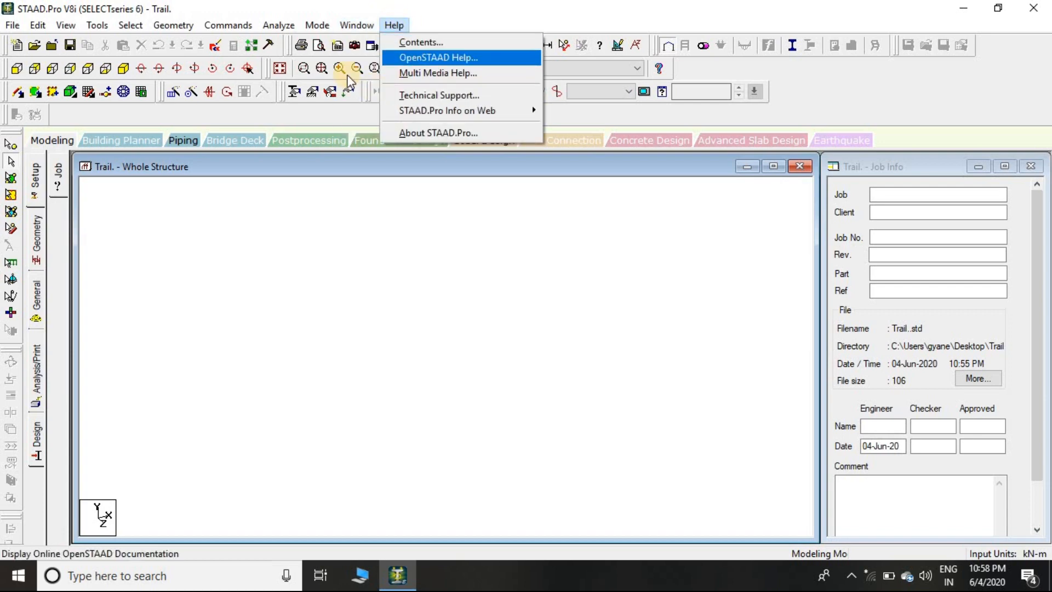
mouse_move(160, 106)
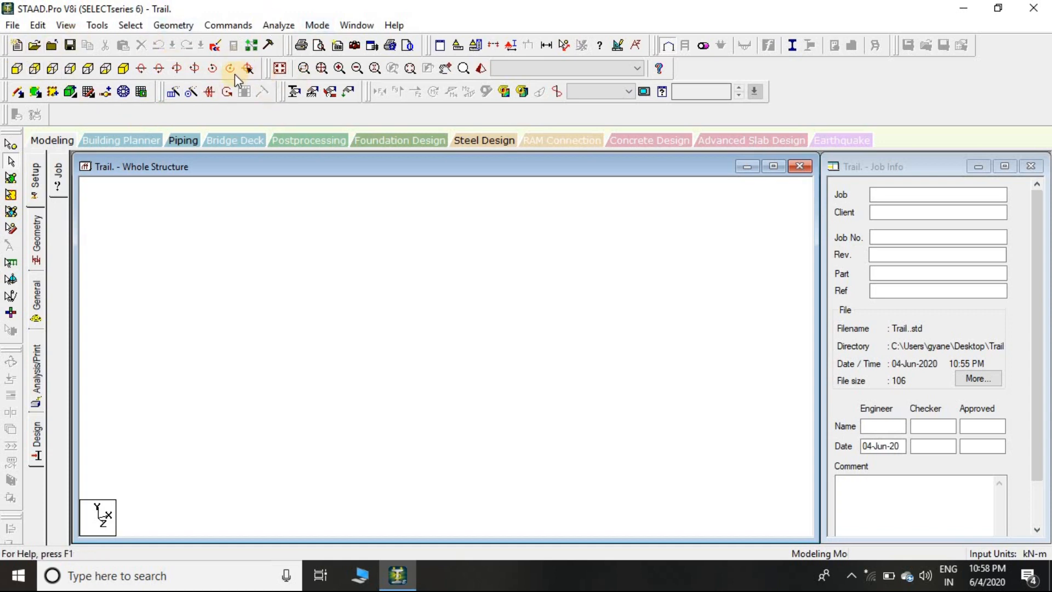
mouse_move(63, 93)
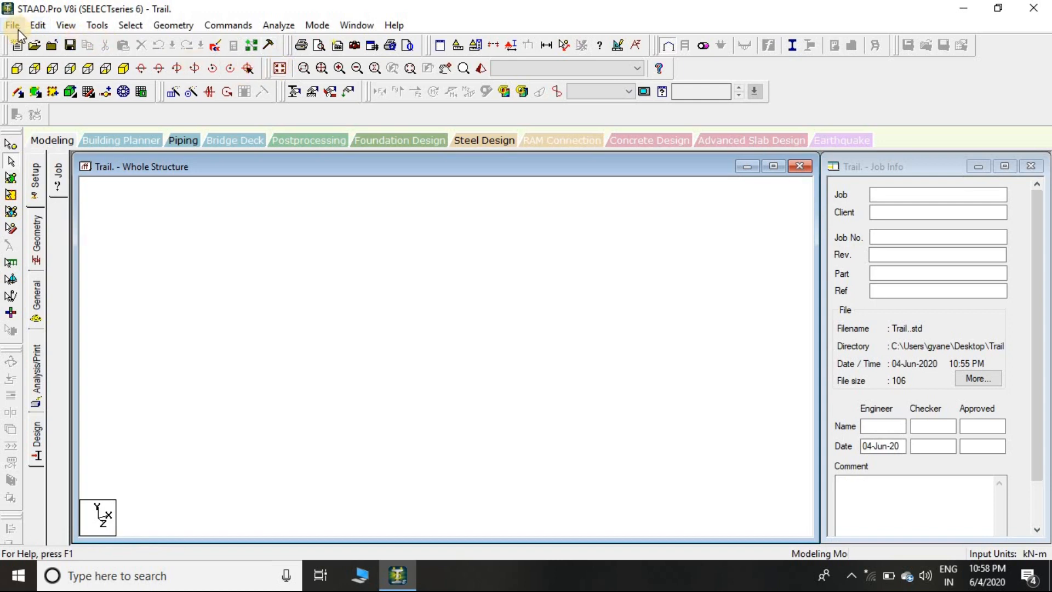
mouse_move(70, 45)
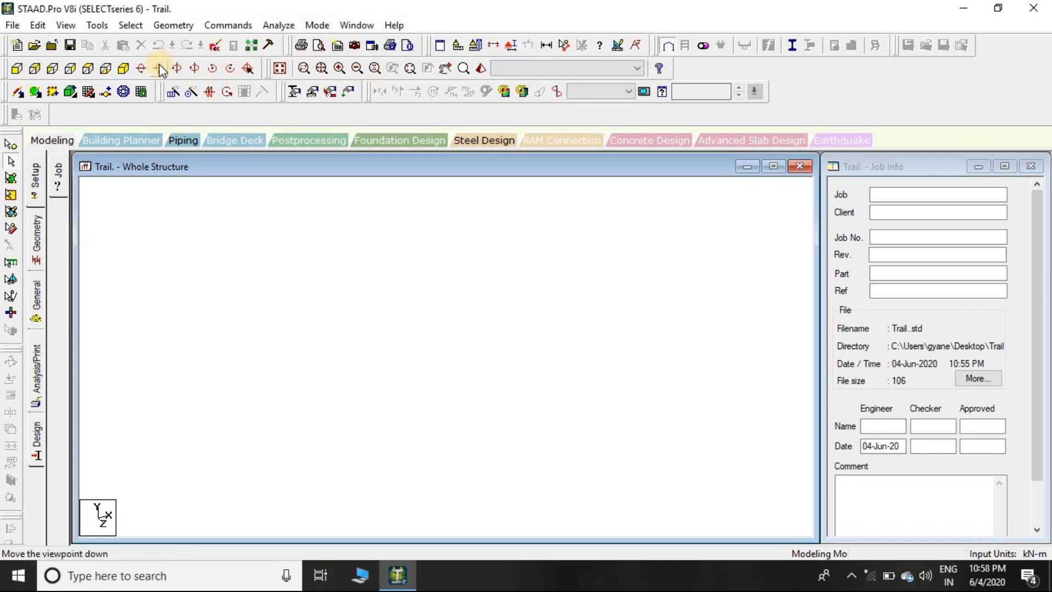
mouse_move(6, 245)
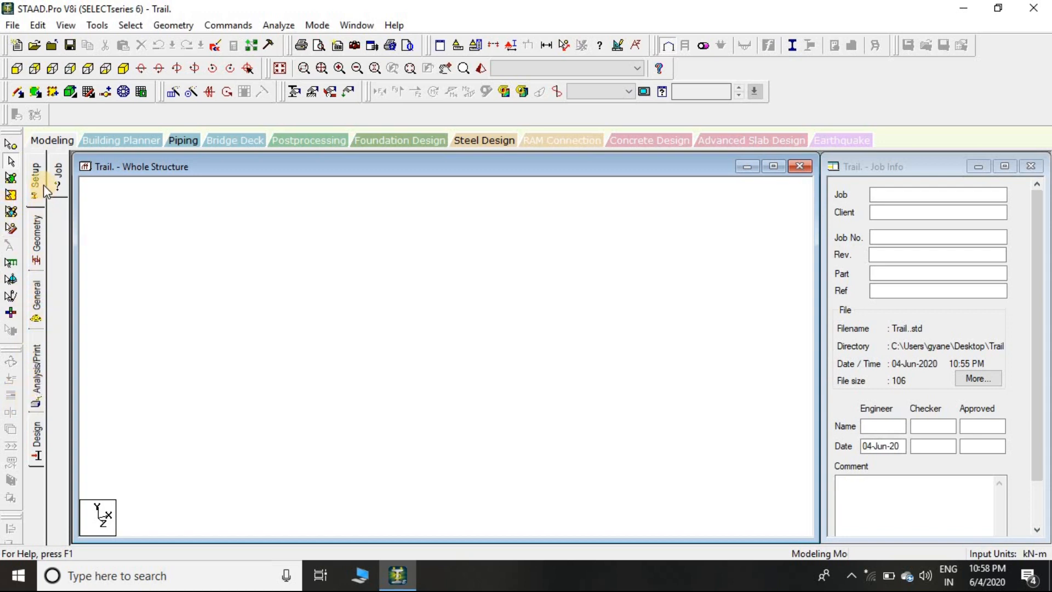
mouse_move(36, 181)
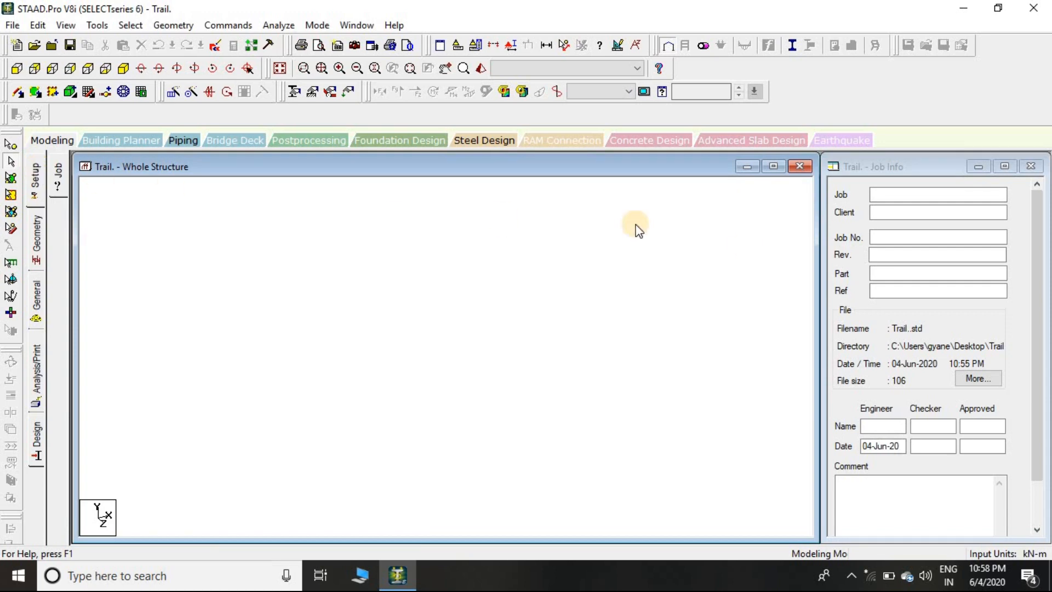
Visit the Job and Client fields in Job Info, then show the Snap Node/Beam panel.
left_click(937, 195)
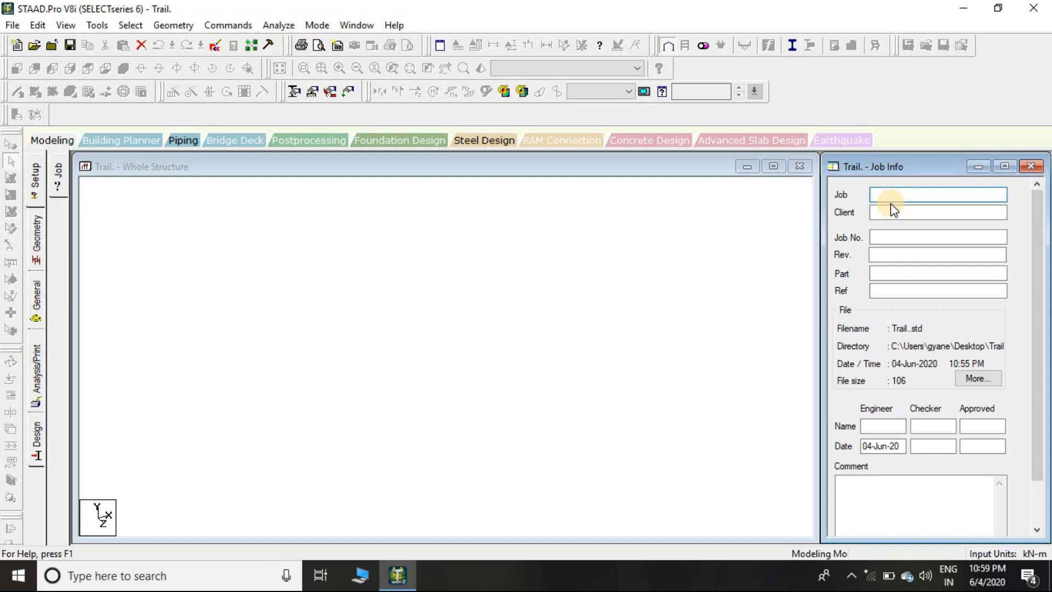
left_click(937, 212)
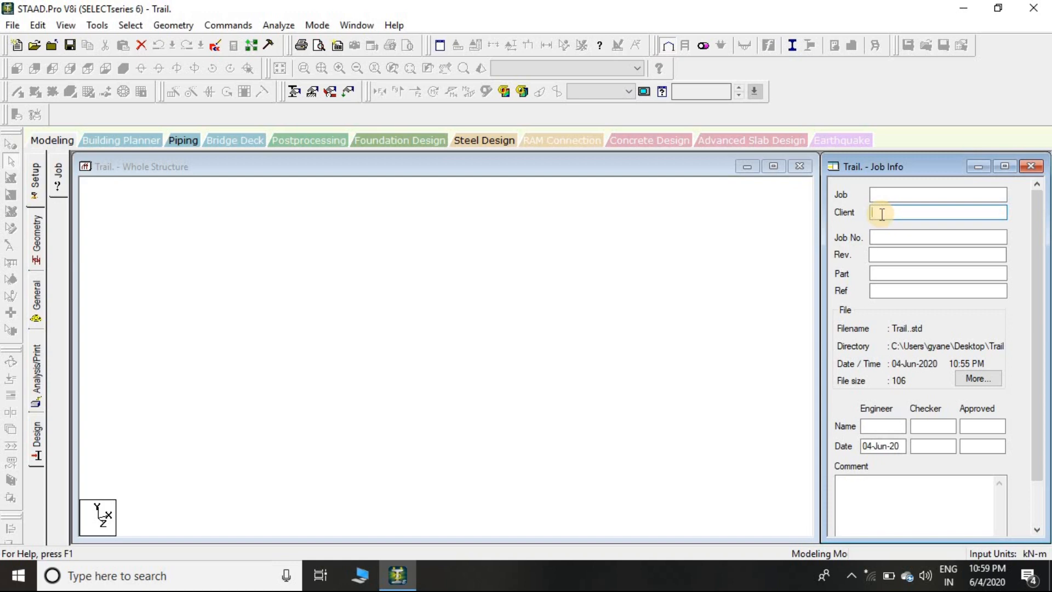
left_click(937, 236)
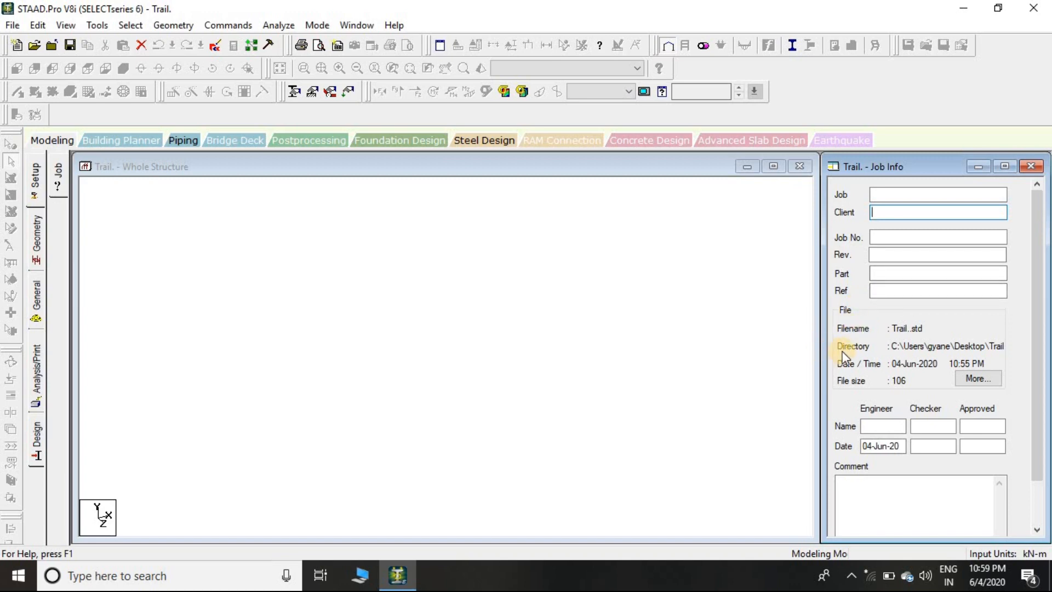
mouse_move(1012, 262)
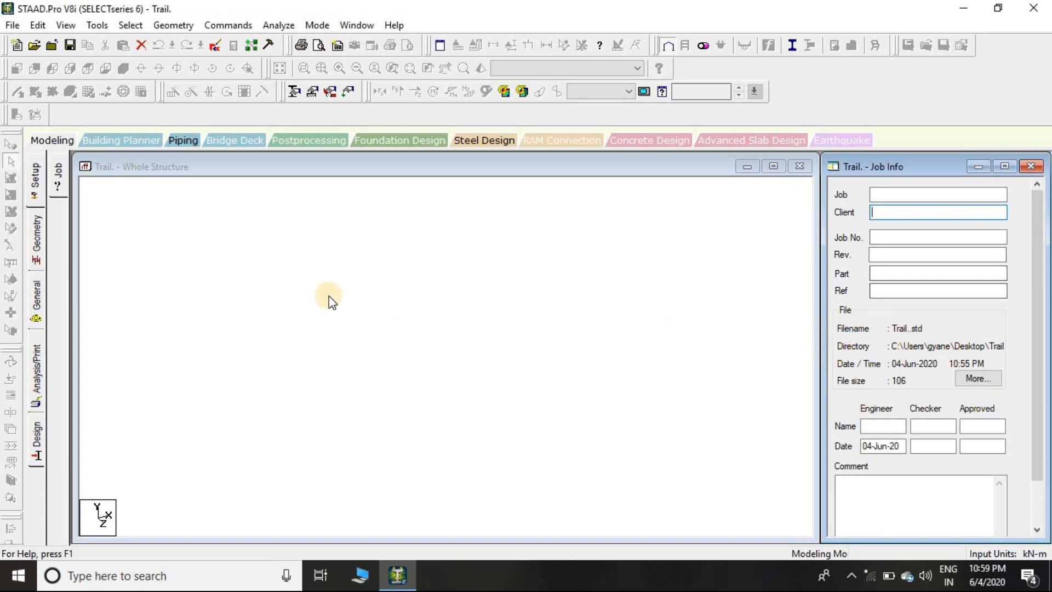
left_click(35, 241)
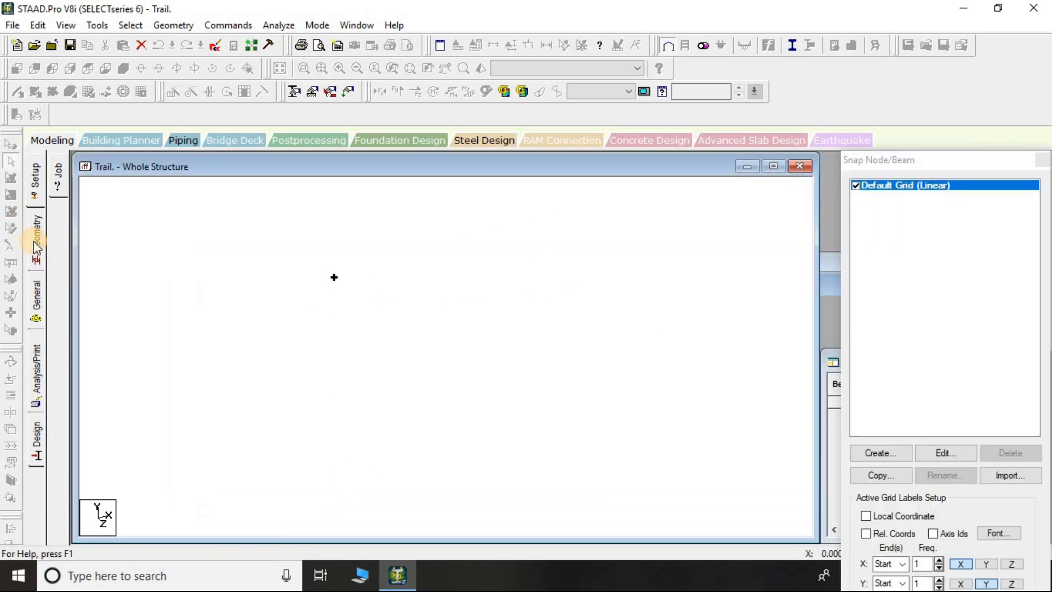
Show Properties - Whole Structure on the General page, with no sections defined.
left_click(35, 239)
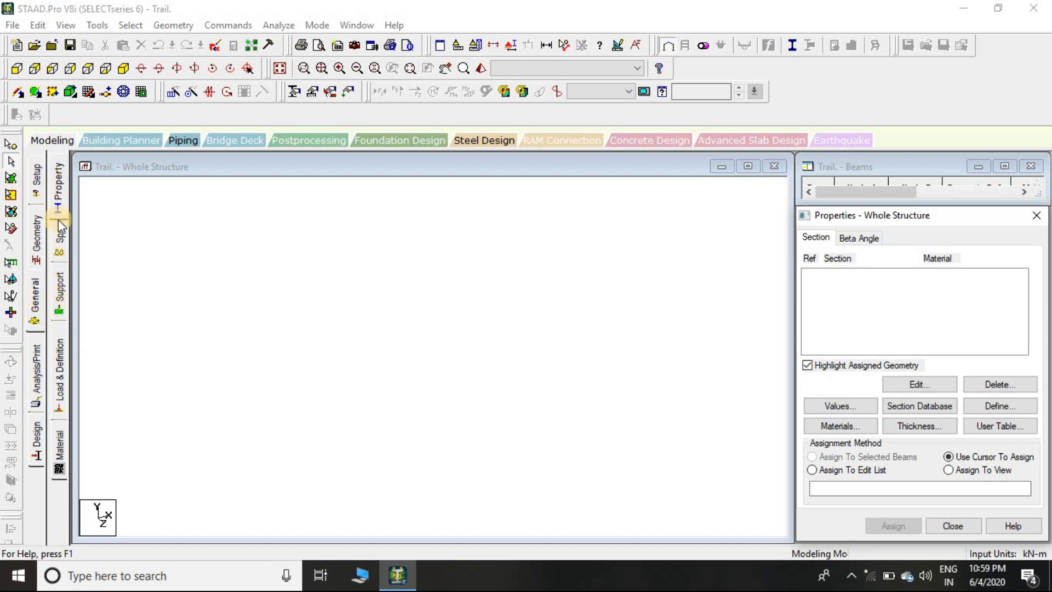
mouse_move(60, 242)
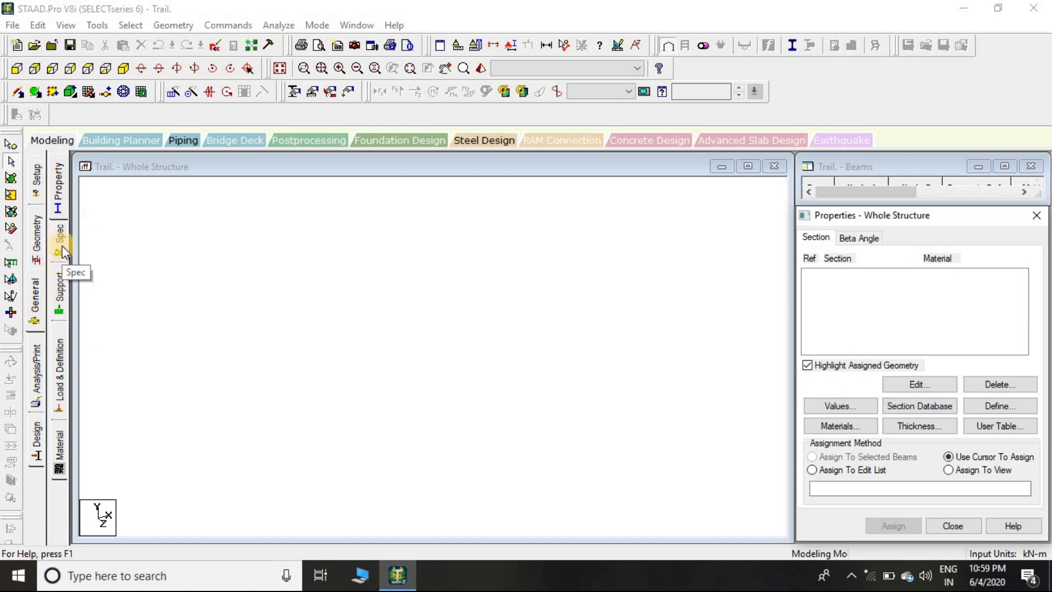
mouse_move(76, 365)
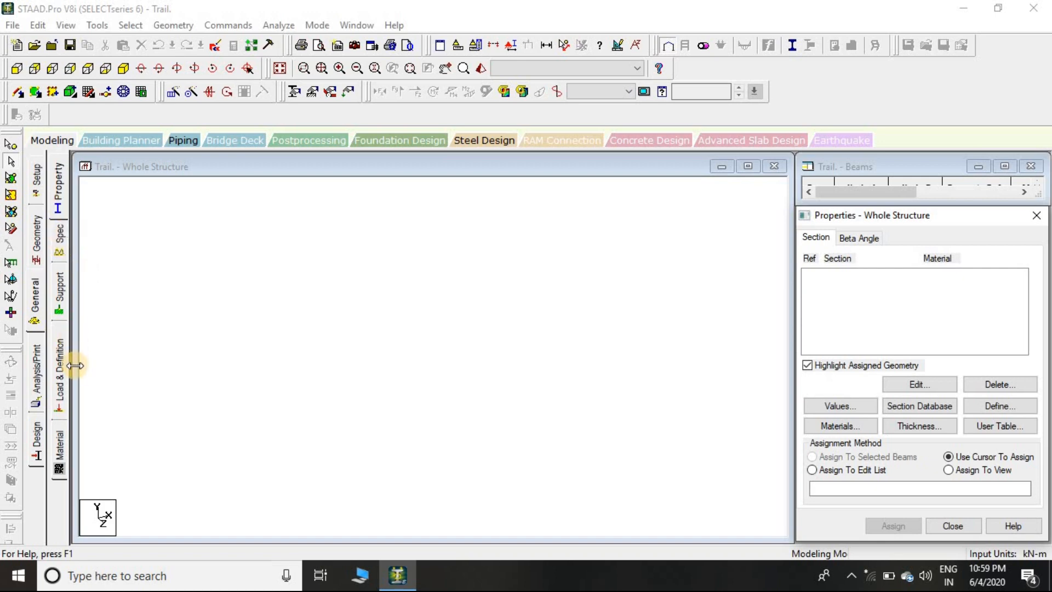
mouse_move(76, 388)
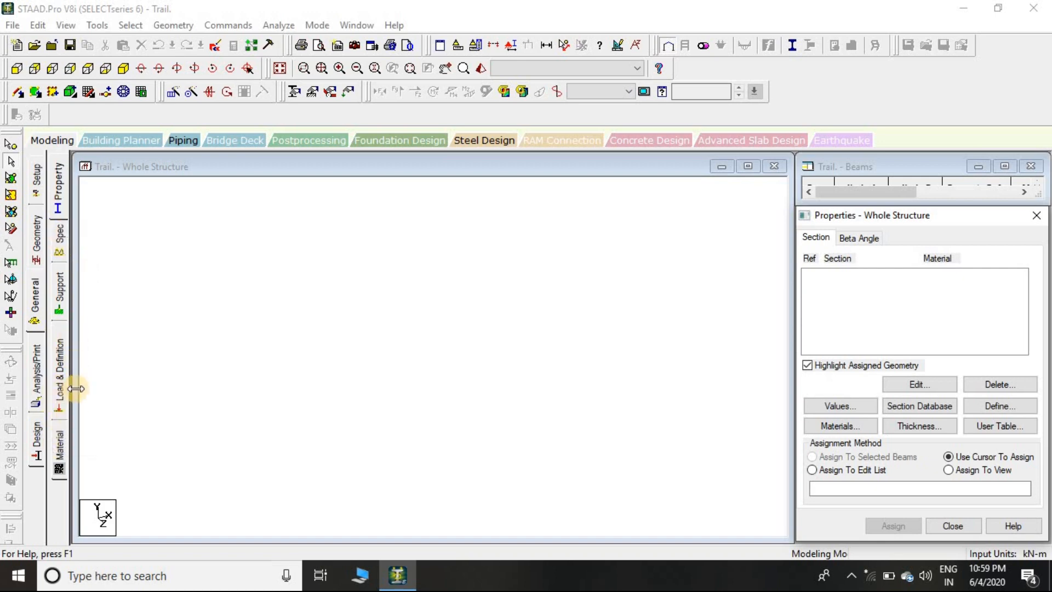
mouse_move(59, 372)
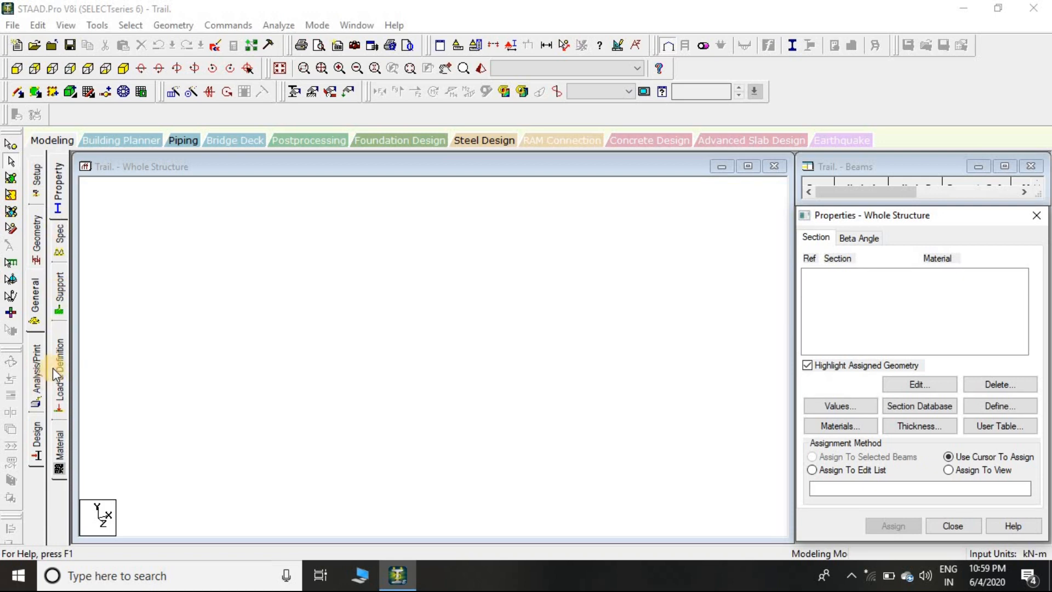
mouse_move(93, 226)
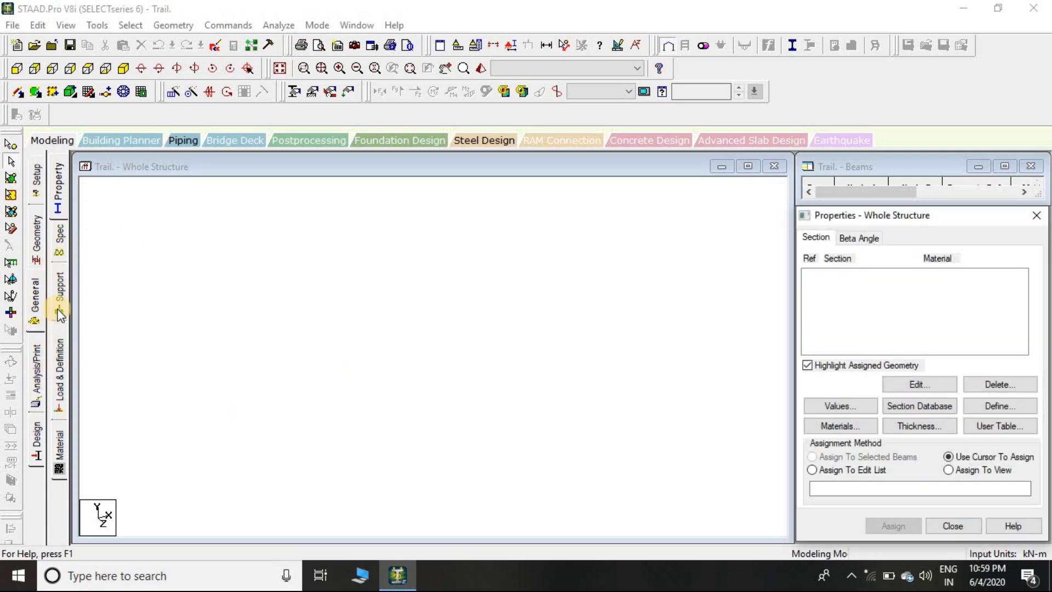
Open the Supports - Whole Structure list, which shows only S1 No support.
left_click(59, 290)
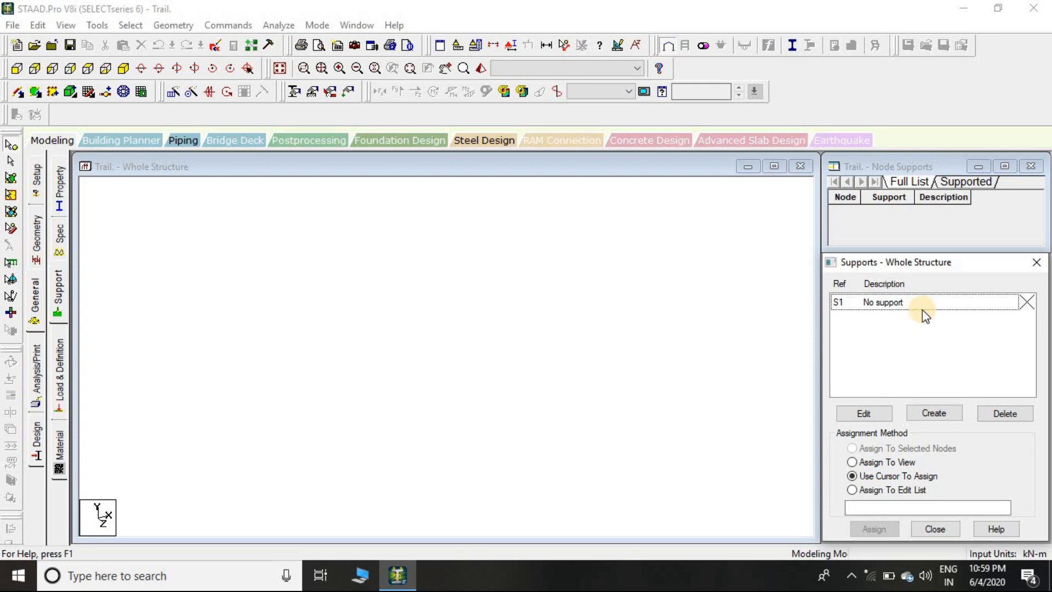
mouse_move(129, 440)
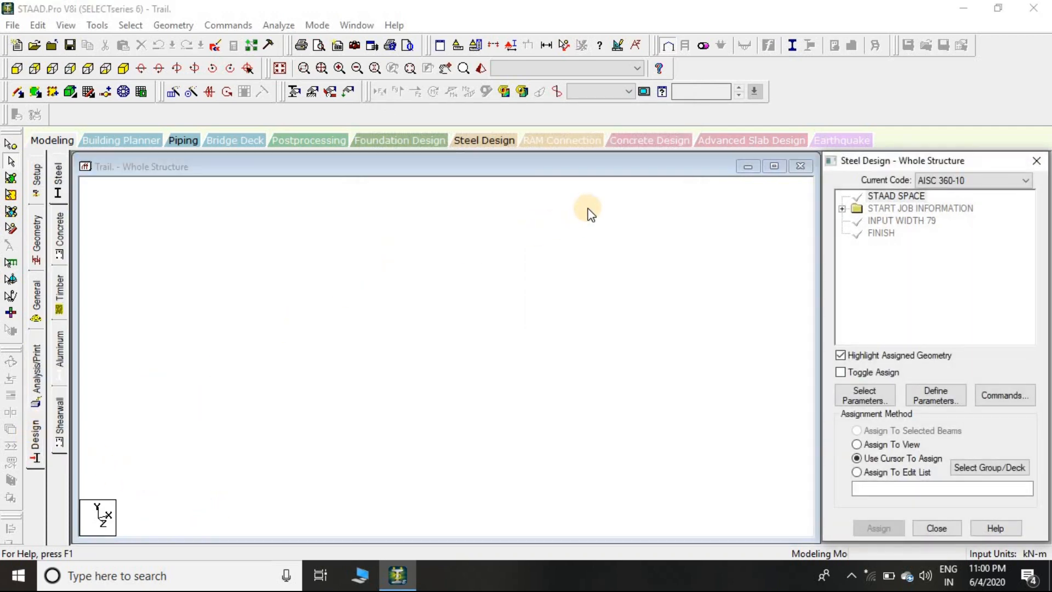
mouse_move(109, 221)
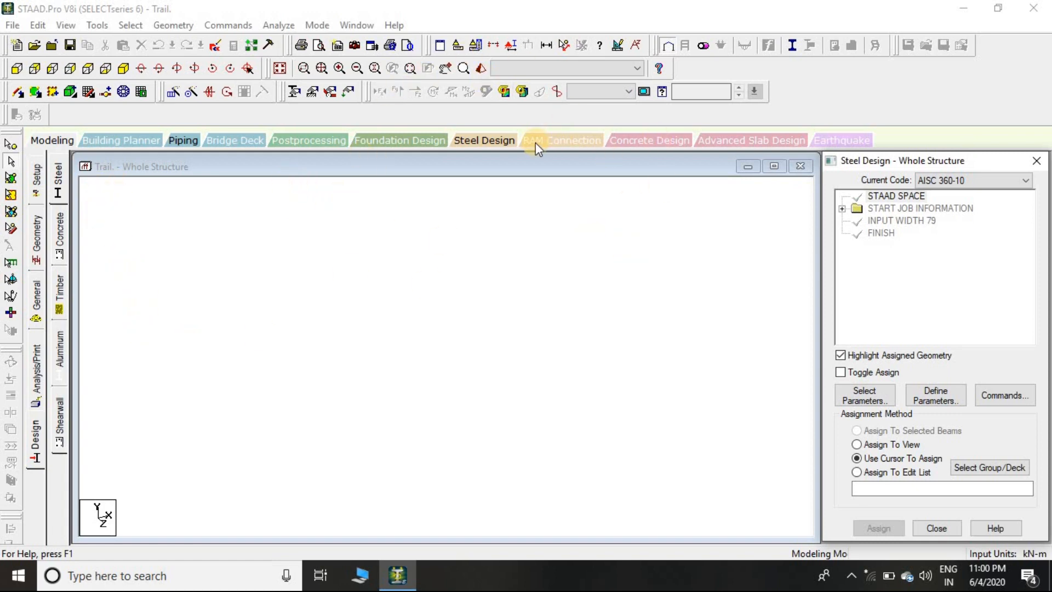
mouse_move(516, 223)
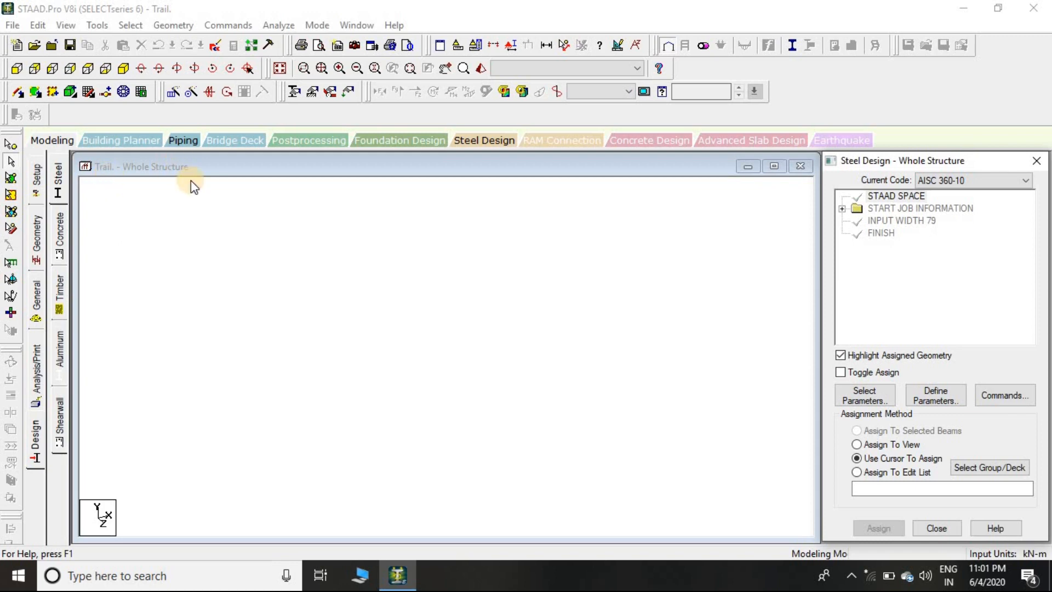
mouse_move(267, 212)
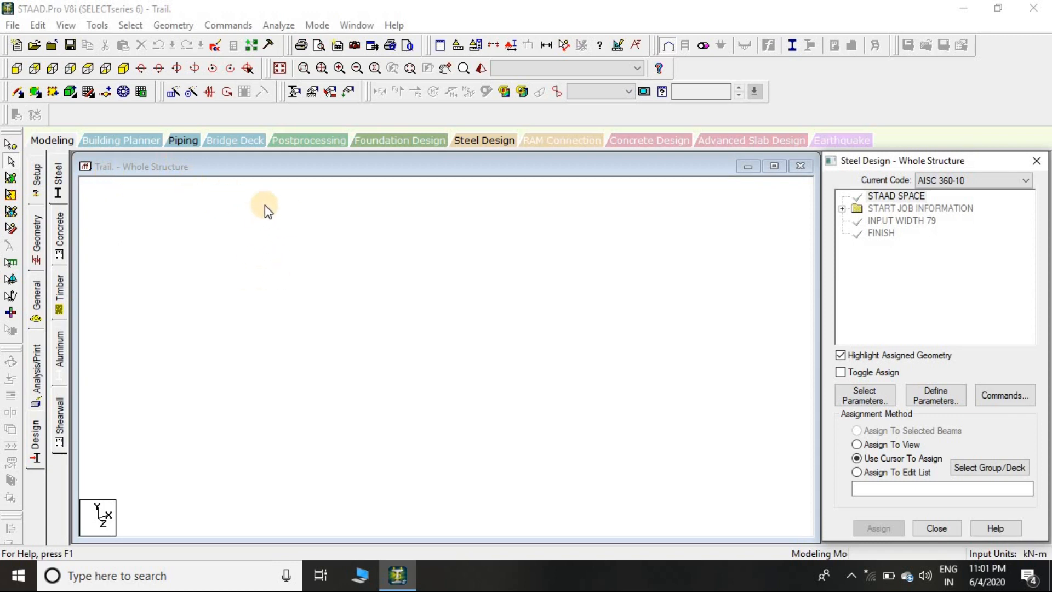